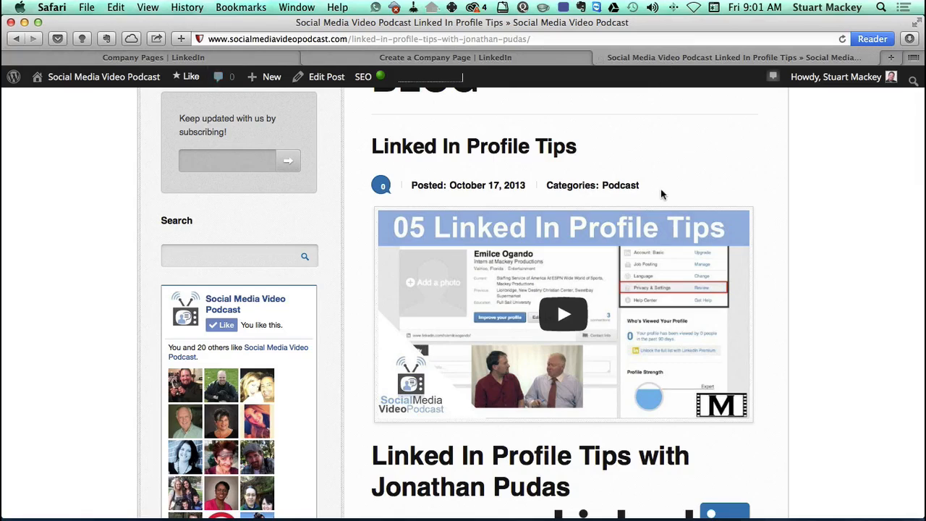
mouse_move(857, 316)
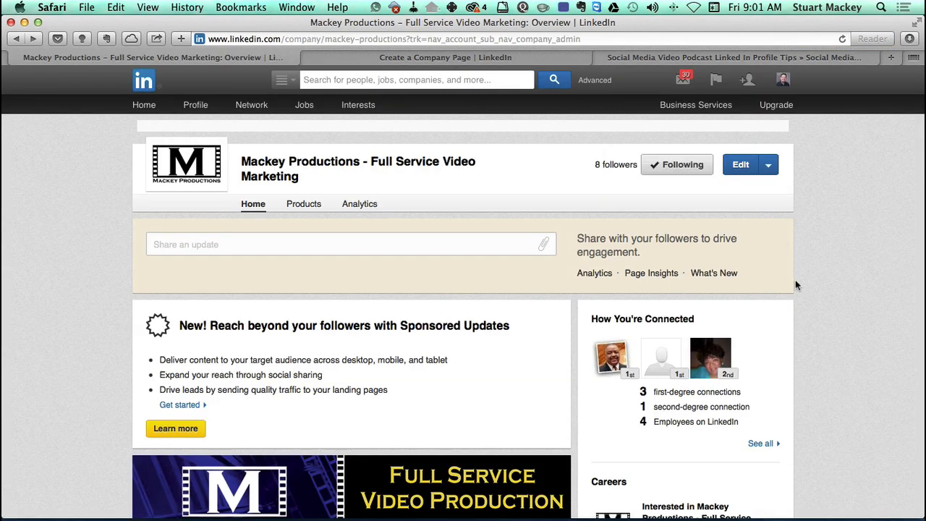
scroll(up, 3)
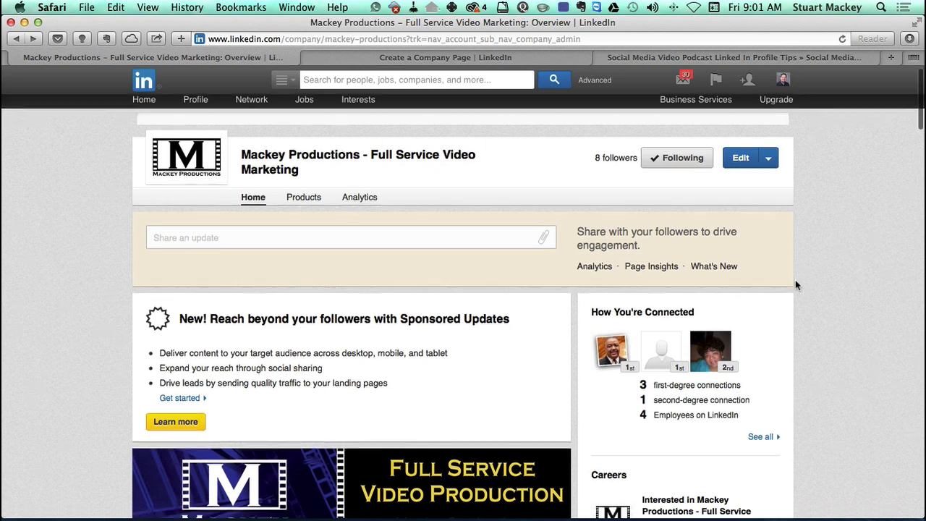
scroll(down, 3)
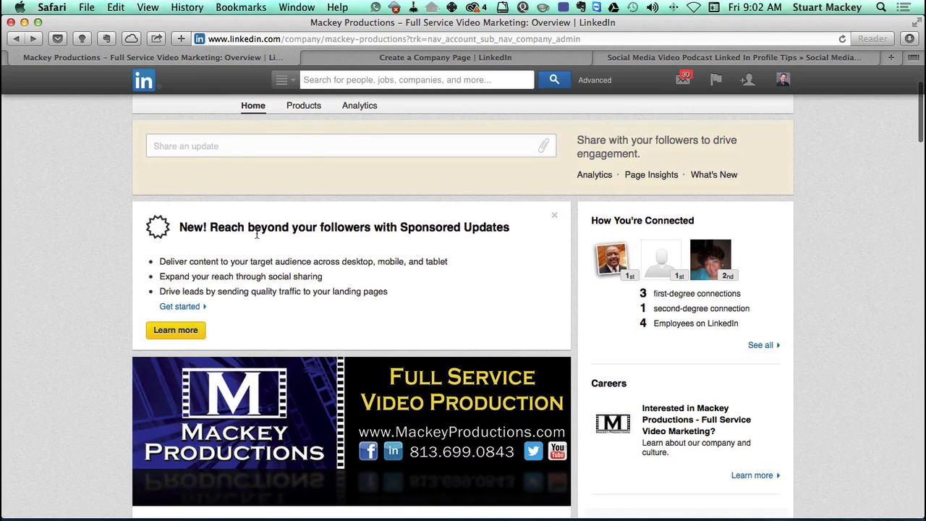
mouse_move(327, 304)
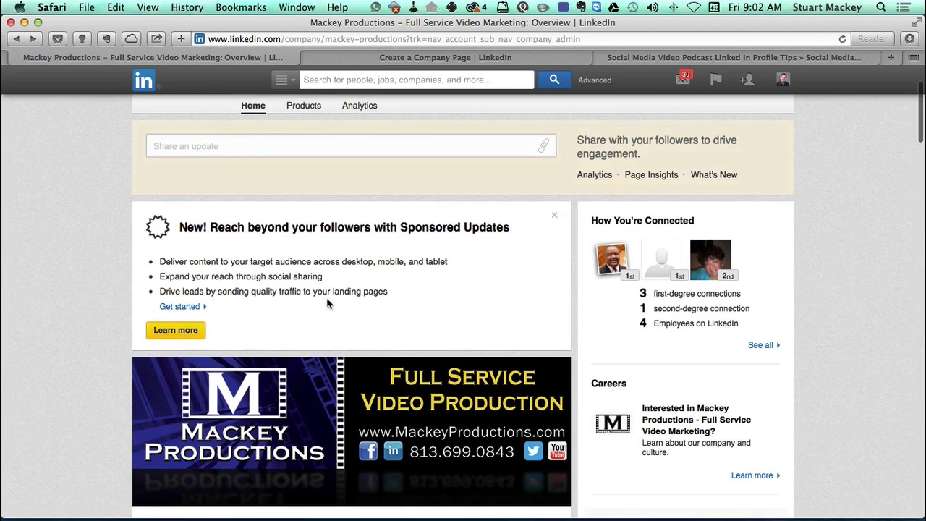
mouse_move(171, 289)
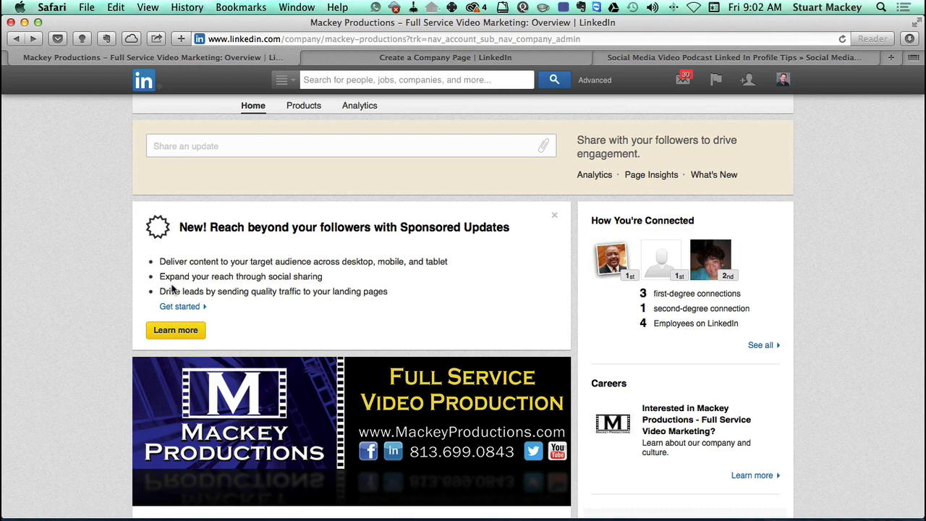
scroll(down, 3)
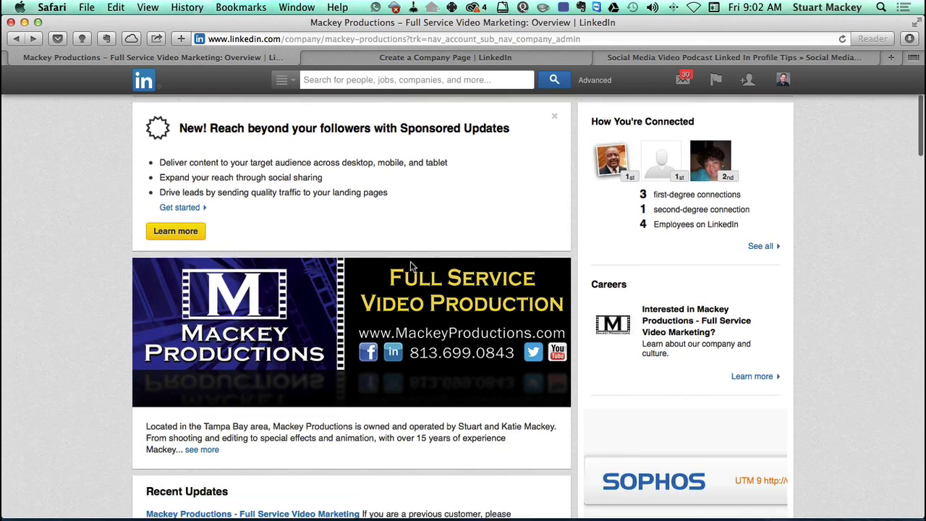
scroll(down, 3)
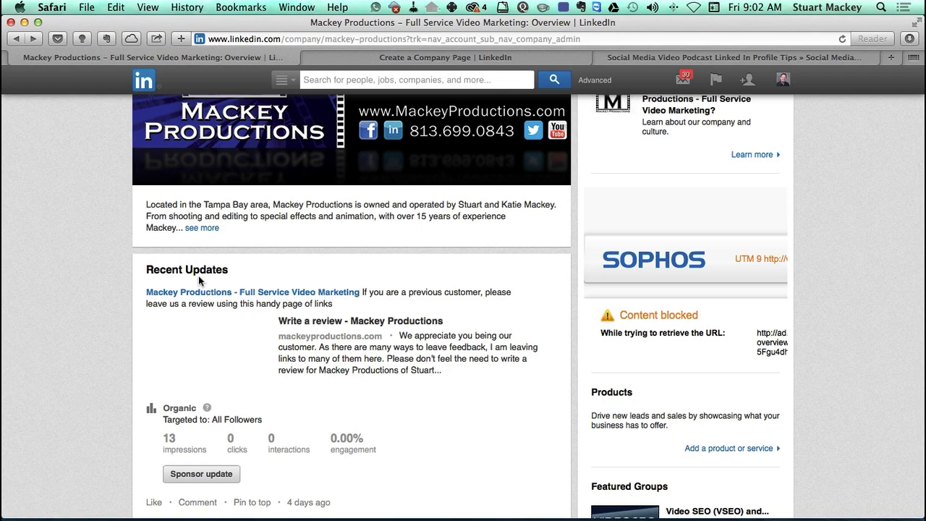
scroll(down, 3)
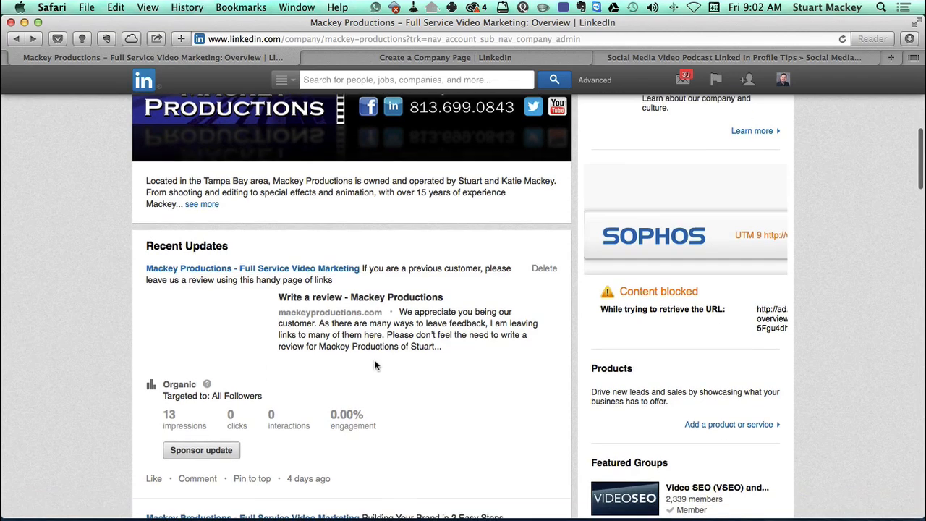
scroll(down, 3)
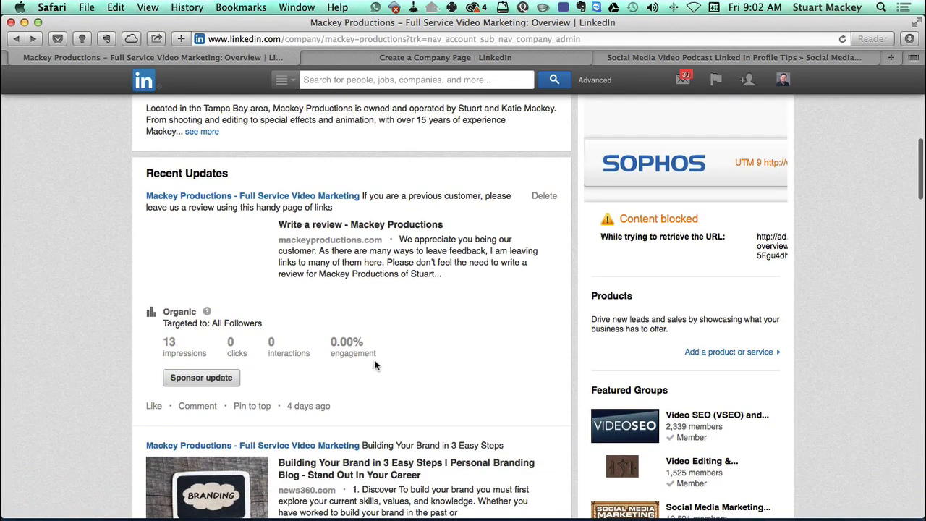
scroll(down, 3)
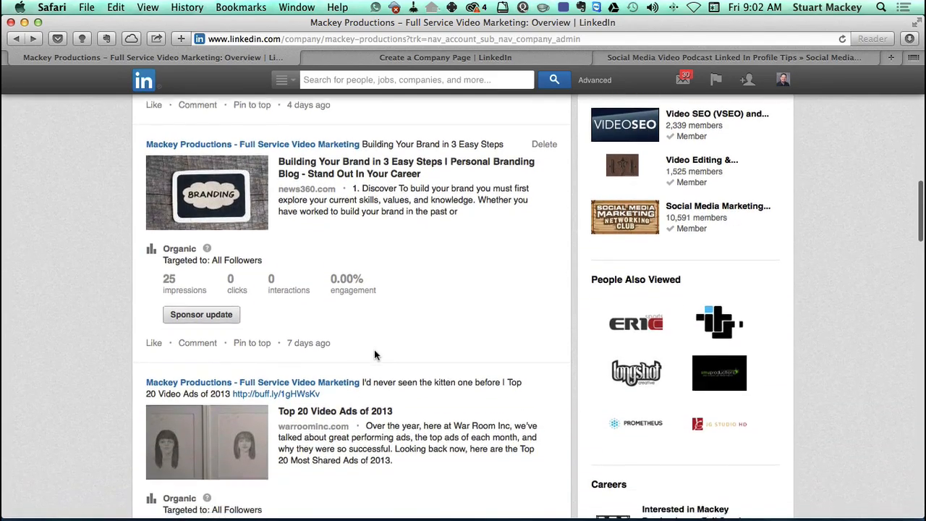
scroll(up, 3)
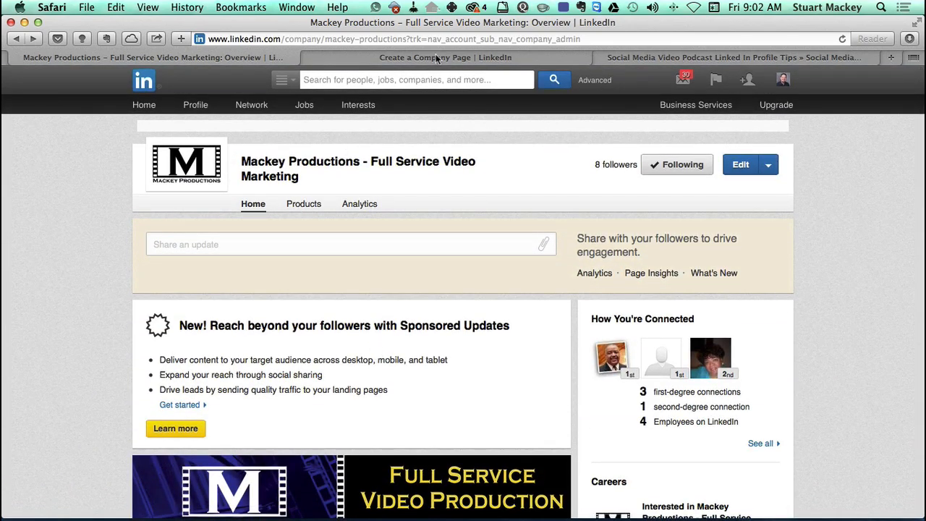
Step: Enter the company name Social Media Video Podcast and the suggested company email, keeping verification checked
click(445, 58)
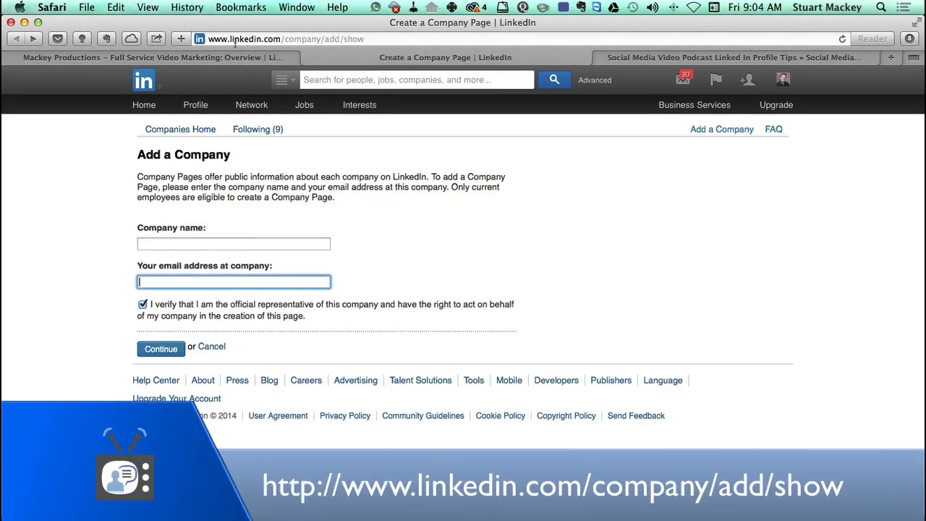
mouse_move(321, 39)
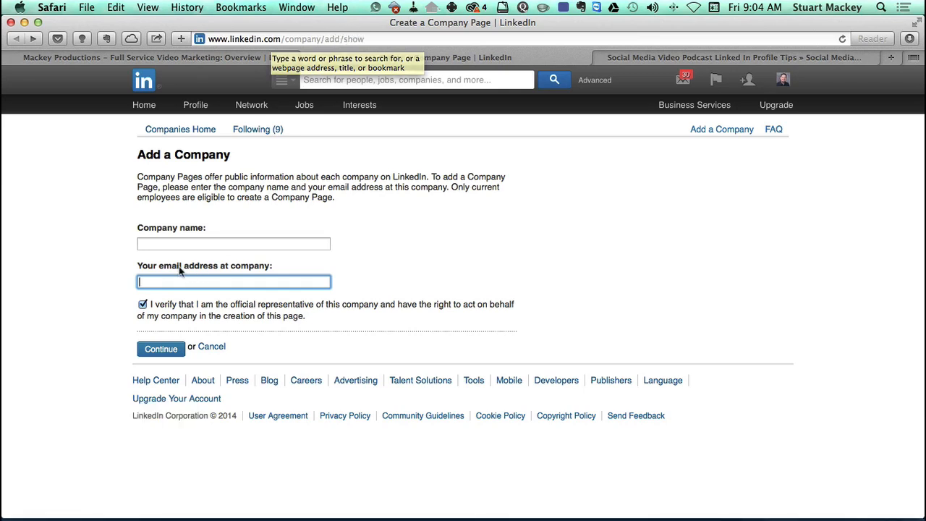
text(Social Media Video Podcast)
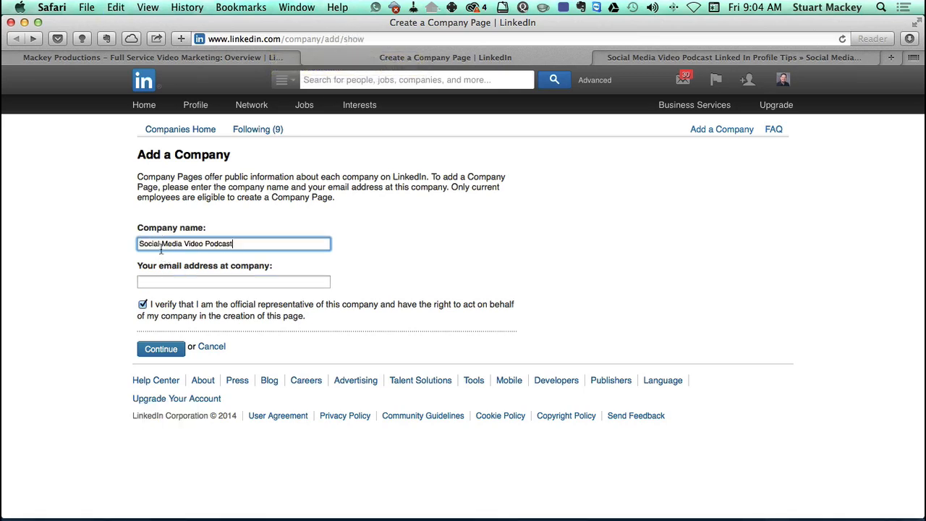
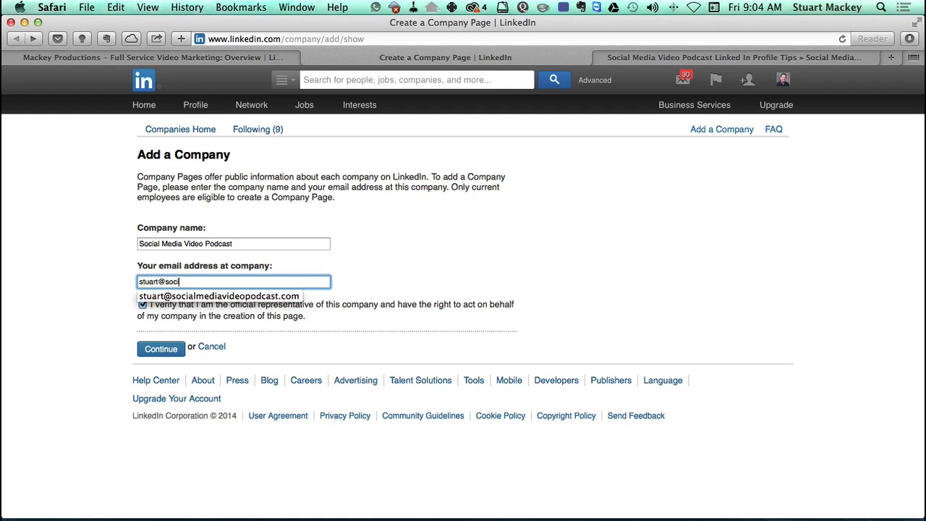
click(217, 295)
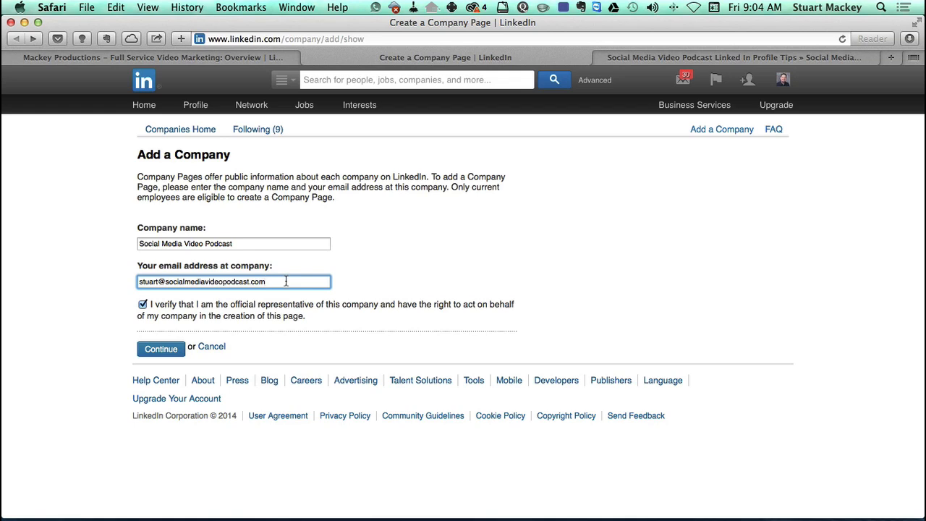
mouse_move(278, 284)
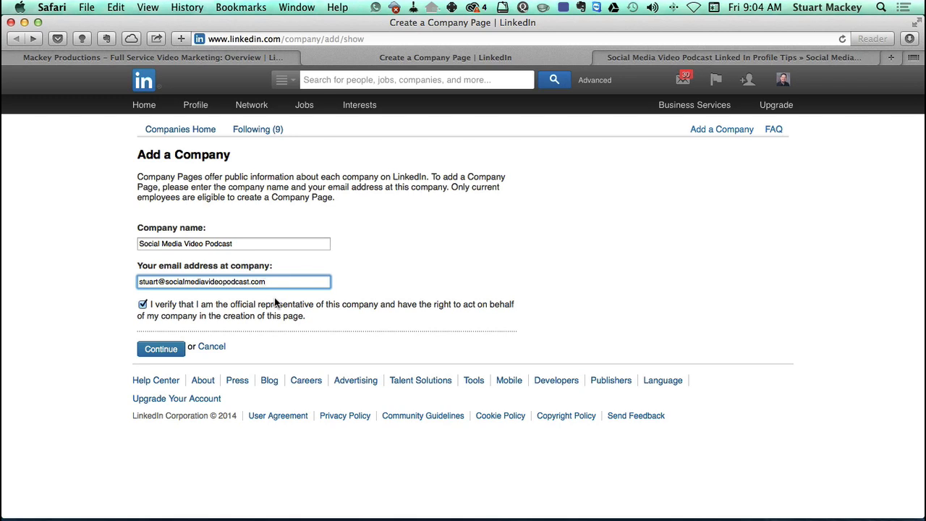
mouse_move(152, 302)
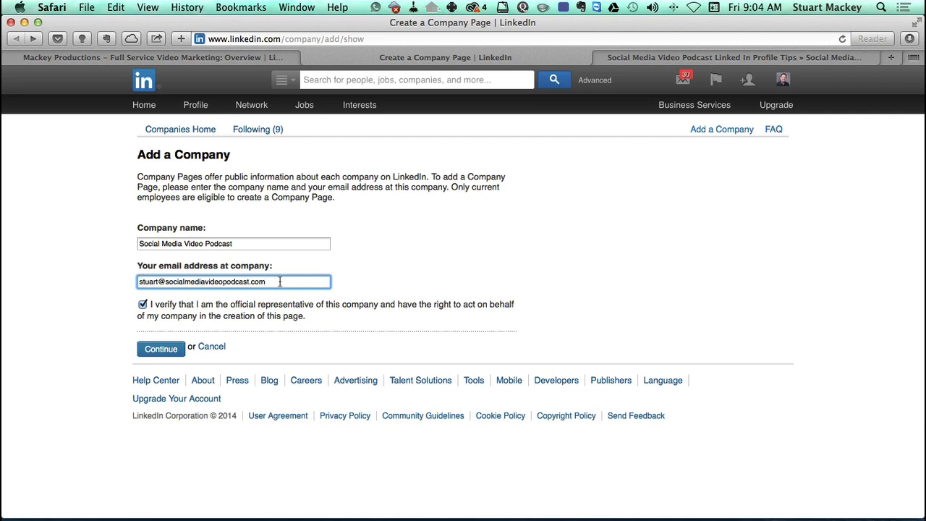
mouse_move(196, 297)
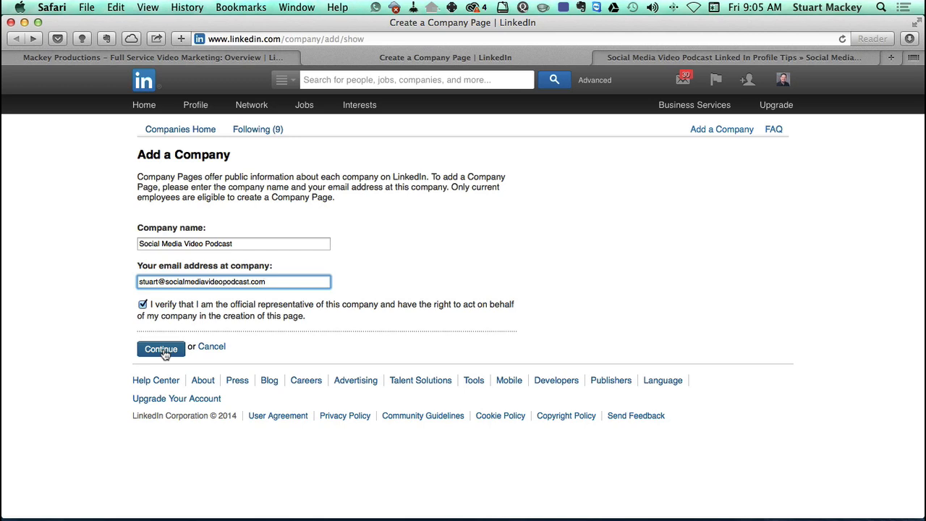
Step: Continue with the company details so the confirmation email is sent
click(159, 348)
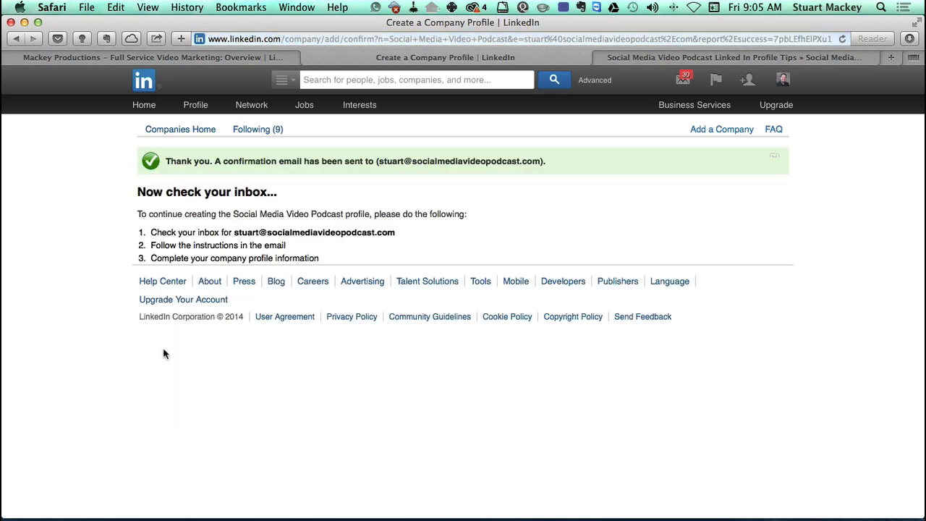
mouse_move(347, 228)
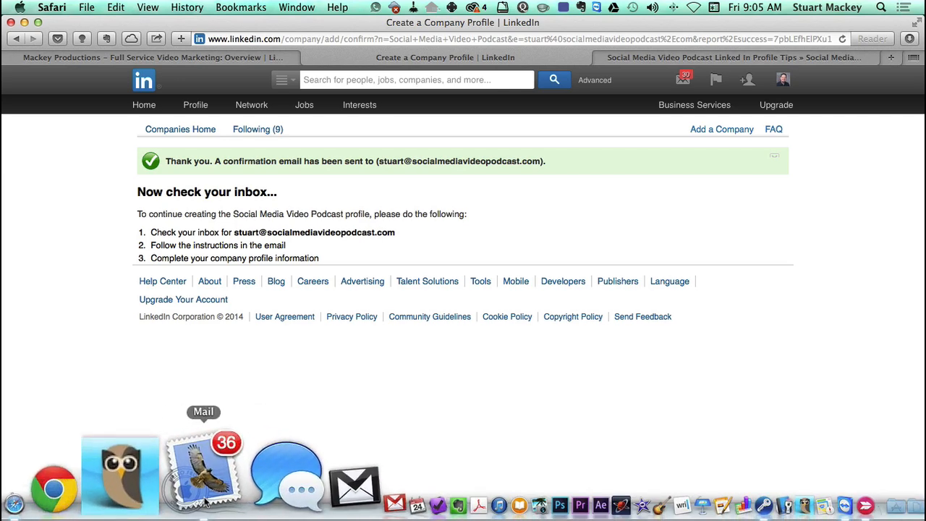
Step: Confirm the company email from the Apple Mail link and sign in to edit the page
click(204, 470)
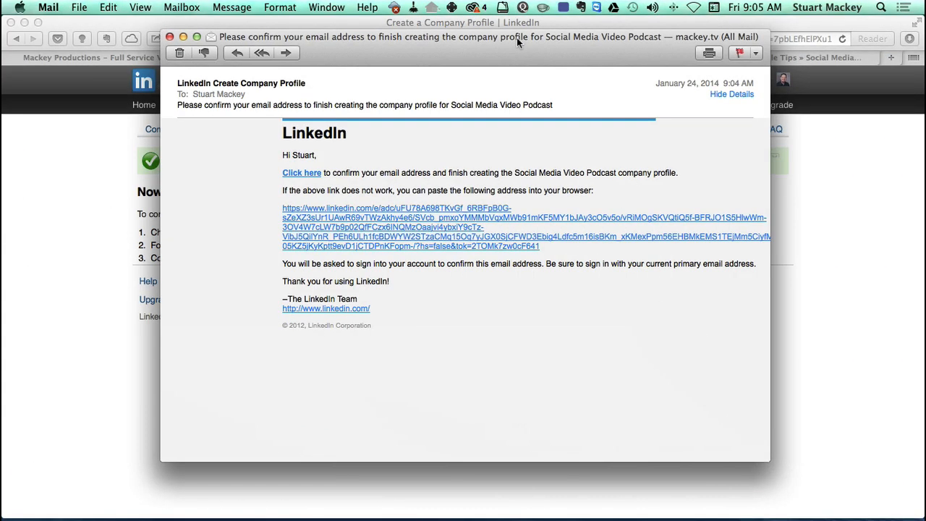
mouse_move(301, 174)
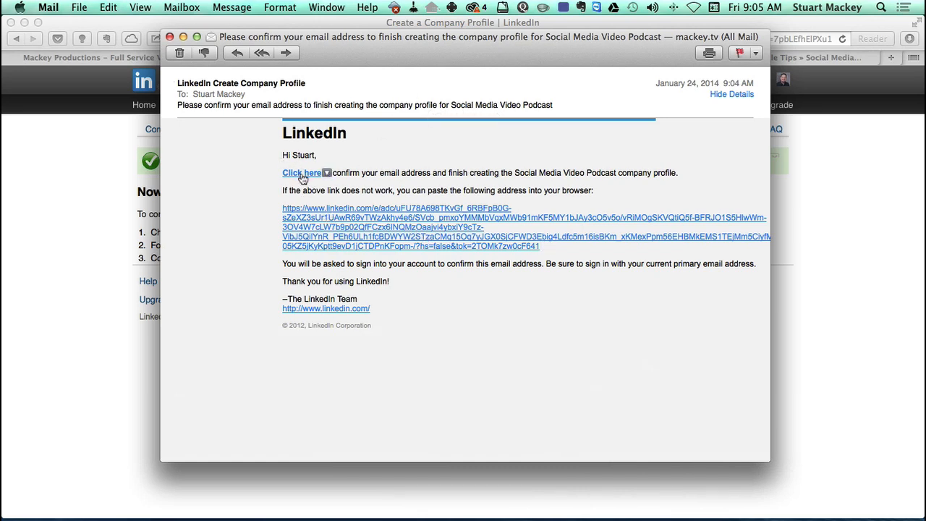
click(301, 172)
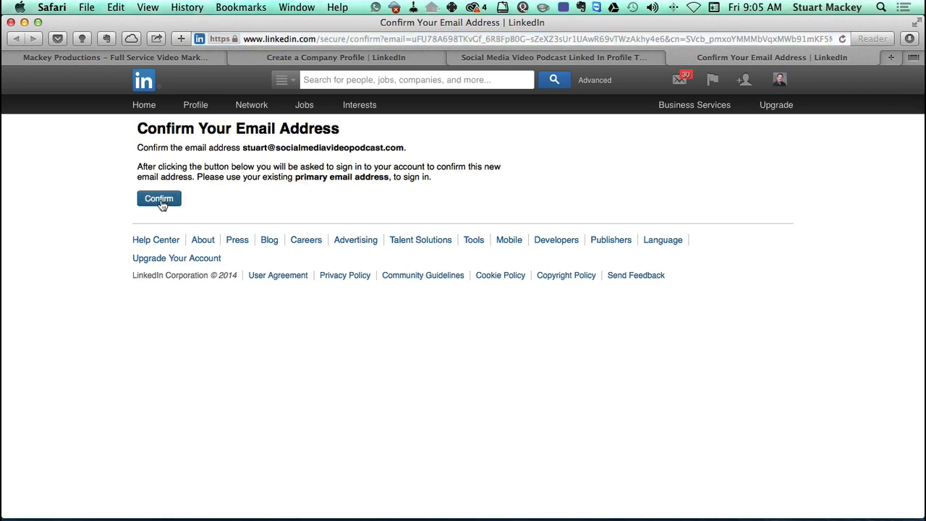
click(159, 198)
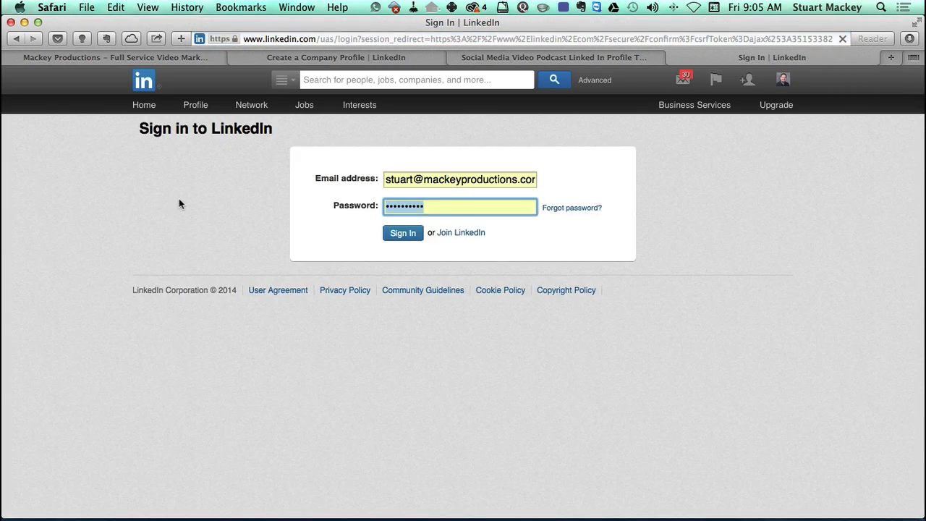
click(402, 233)
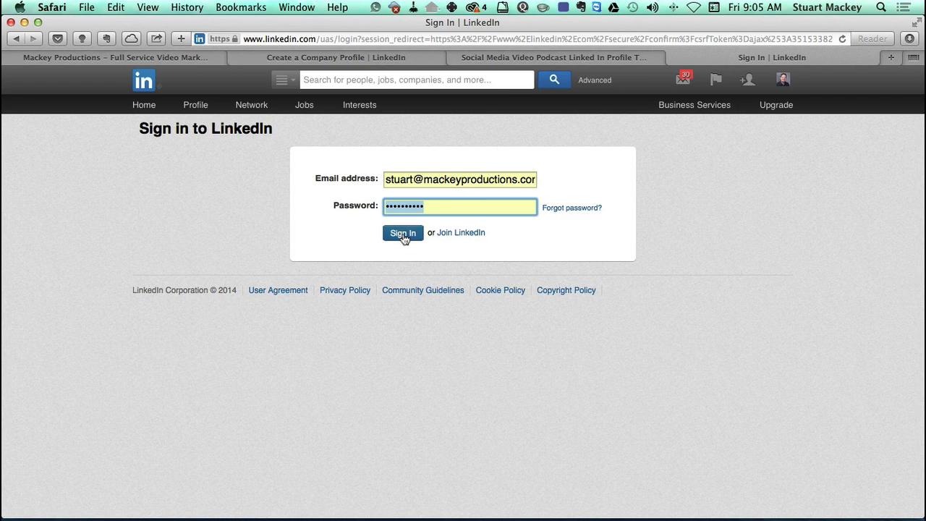
click(402, 233)
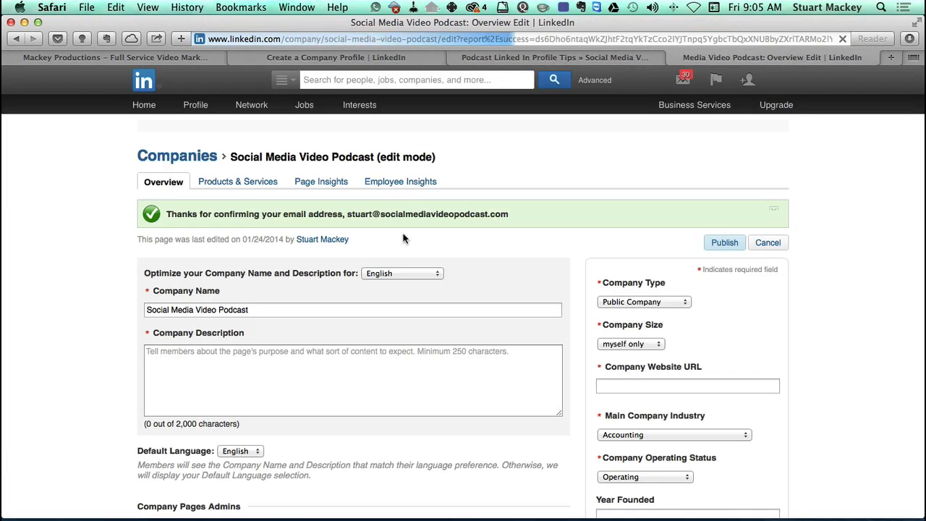
Step: Paste the podcast and host introduction into the Company Description field
scroll(down, 3)
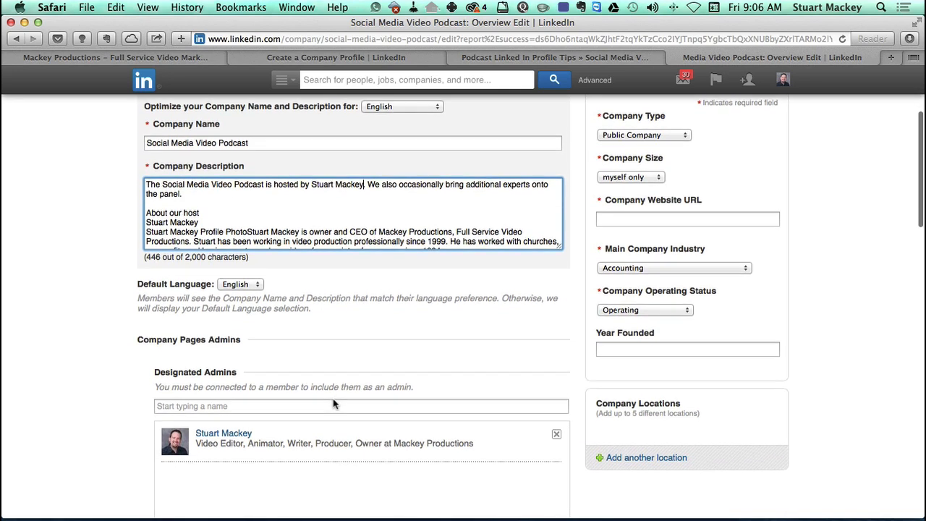
click(296, 405)
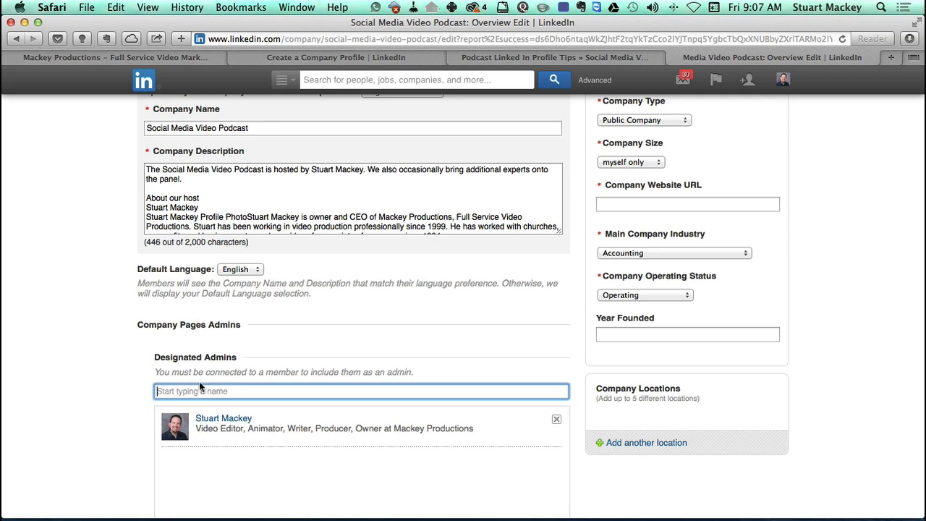
mouse_move(280, 390)
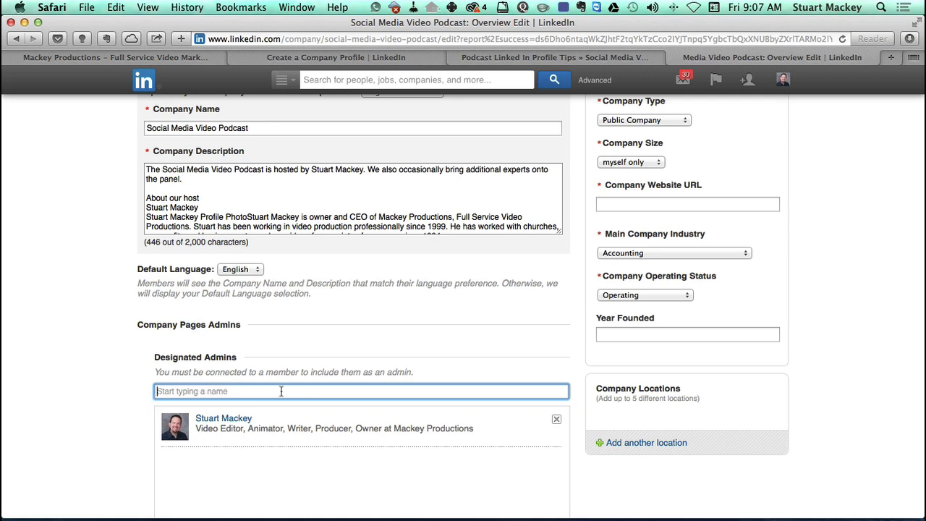
mouse_move(537, 376)
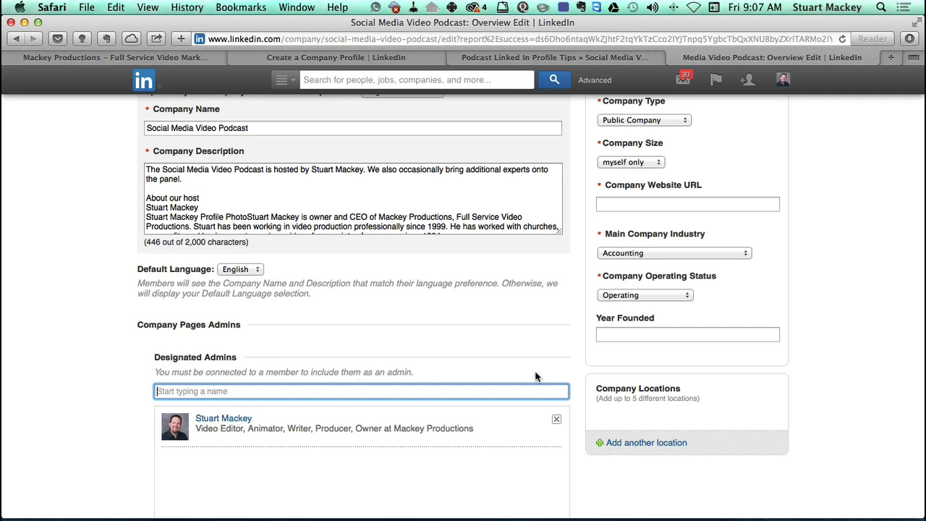
Step: Set the company type to Self Owned, size myself only, and enter the website URL
click(642, 120)
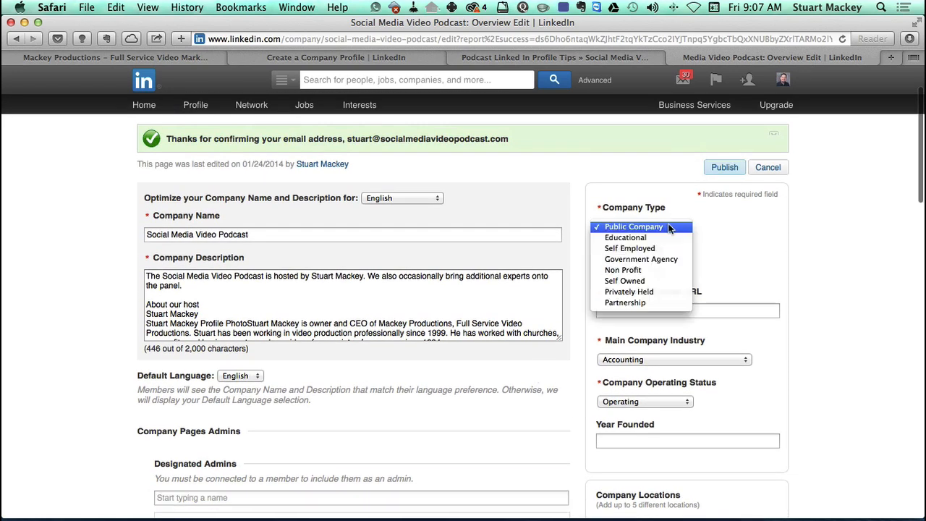
mouse_move(624, 238)
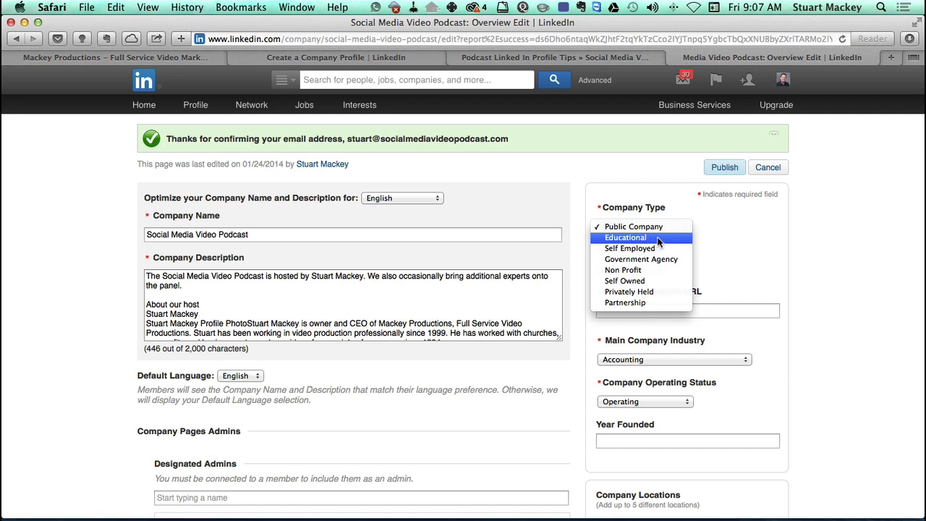
mouse_move(658, 246)
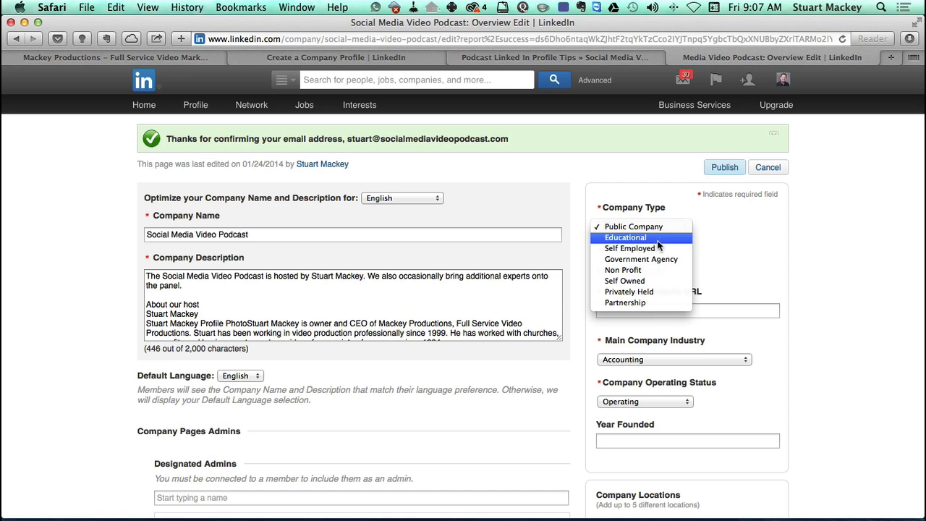
mouse_move(642, 281)
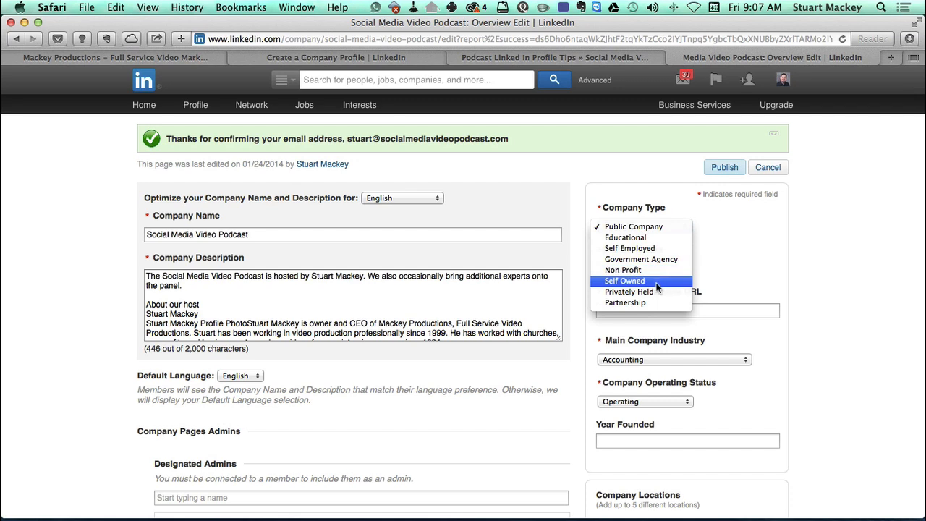
mouse_move(639, 292)
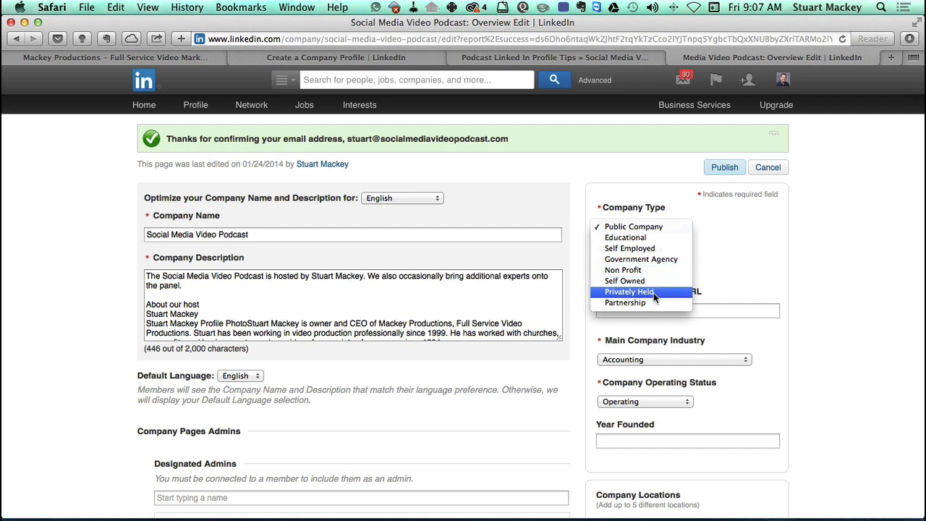
click(623, 280)
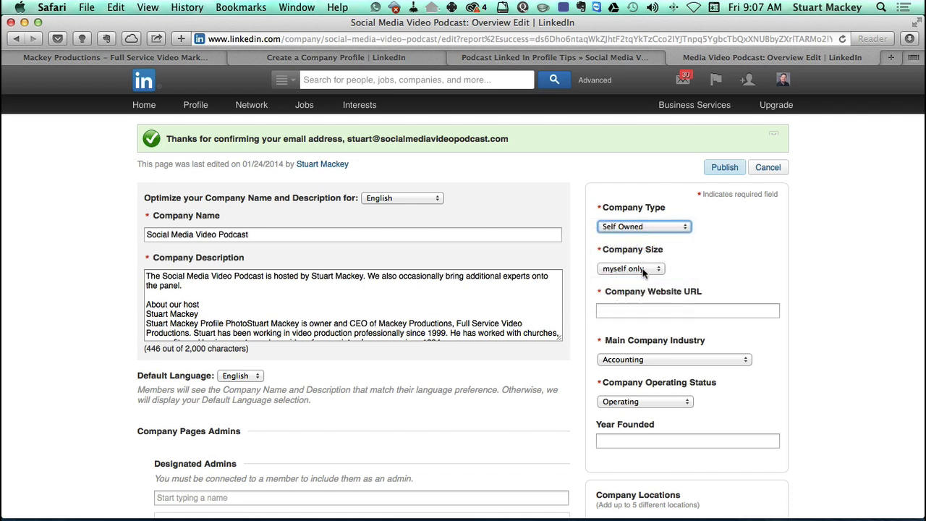
click(630, 268)
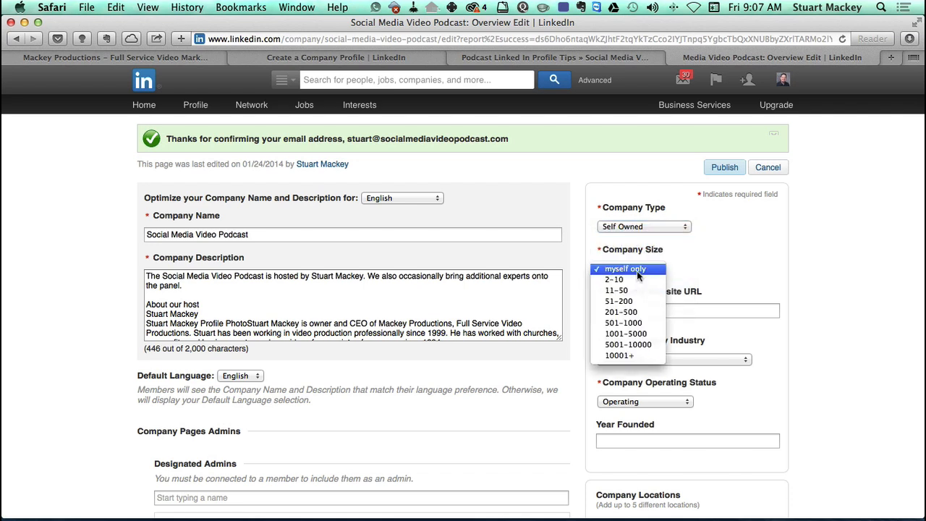
click(622, 268)
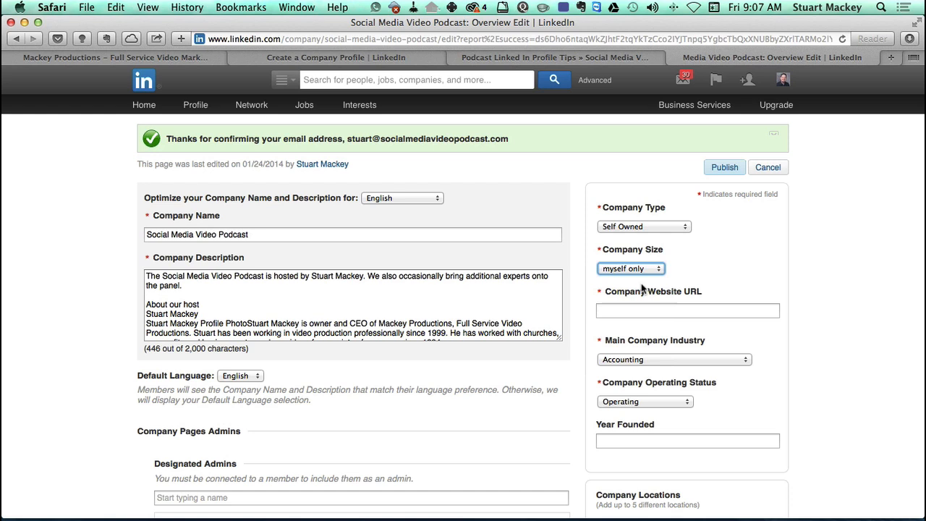
text(http://www.socialmediavideopodcast.com/)
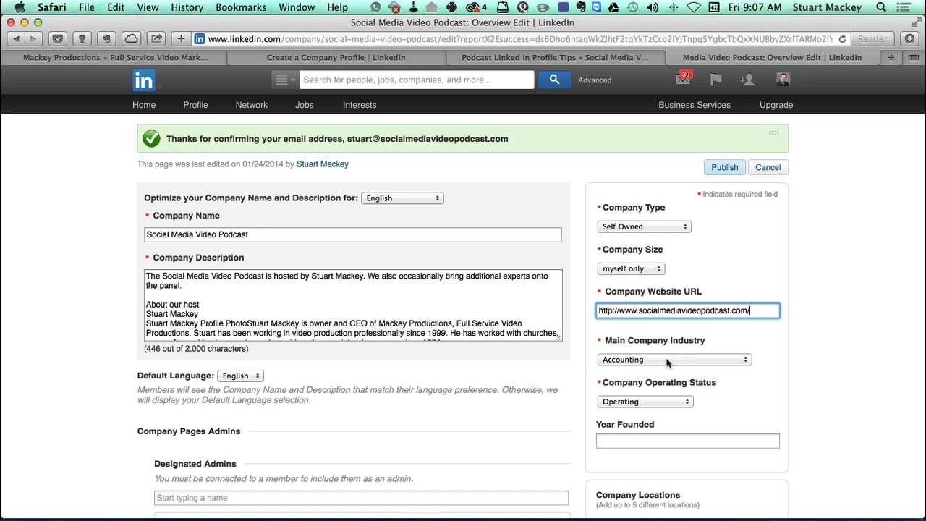
Step: Set industry Marketing & Advertising, status Operating and year founded 2013
click(672, 359)
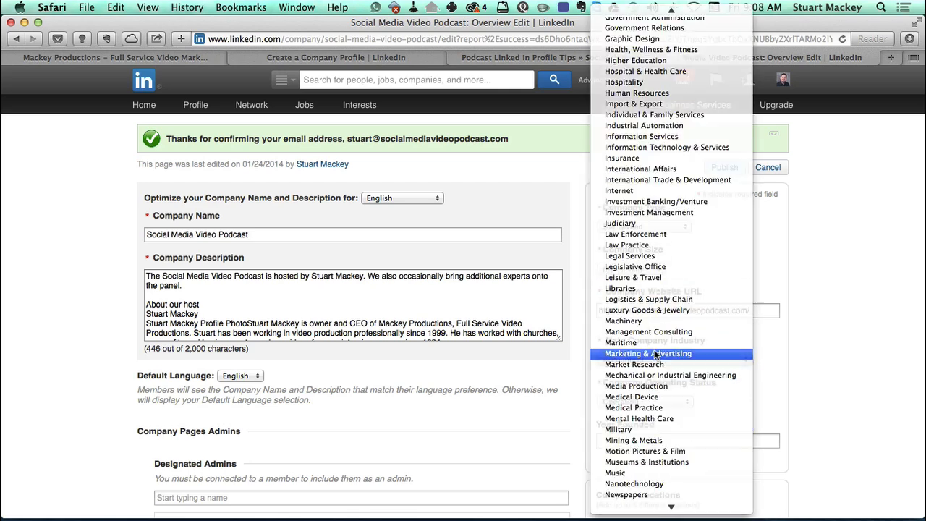
click(648, 353)
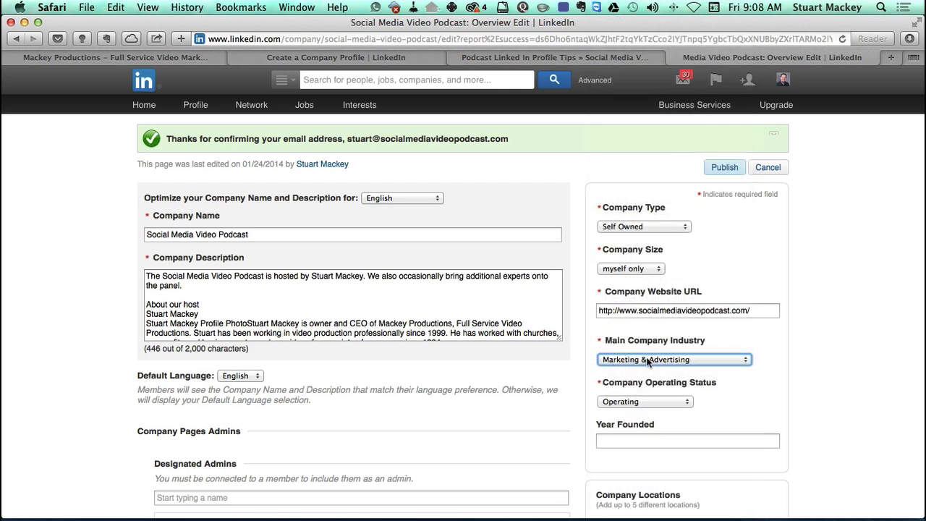
click(644, 402)
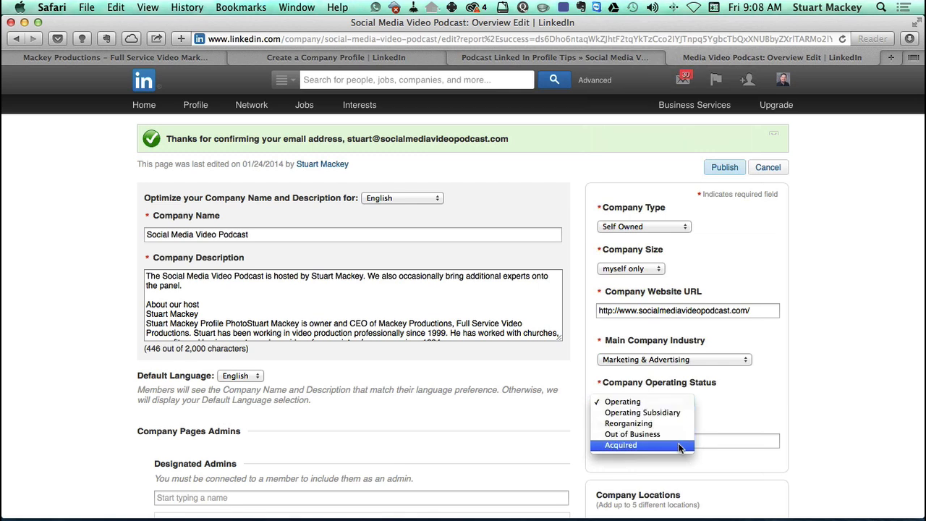
mouse_move(677, 464)
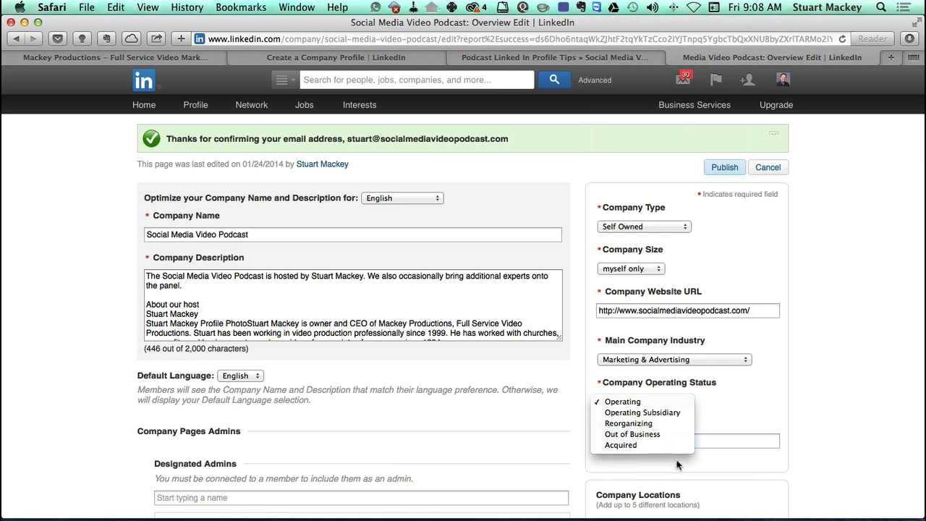
click(622, 402)
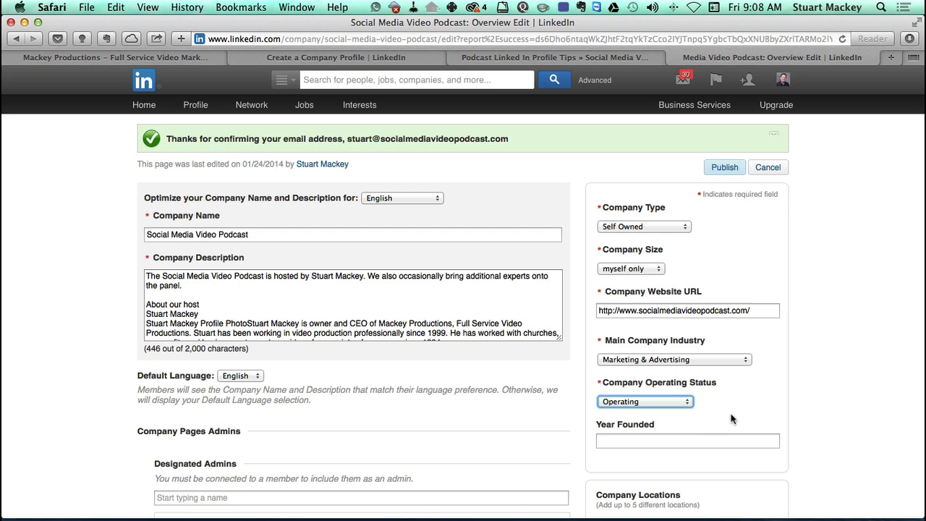
text(2013)
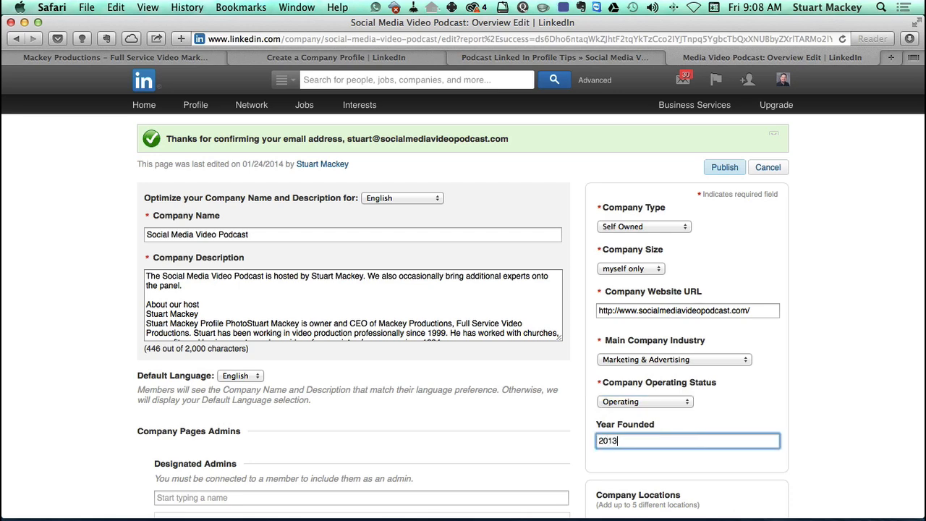
scroll(down, 3)
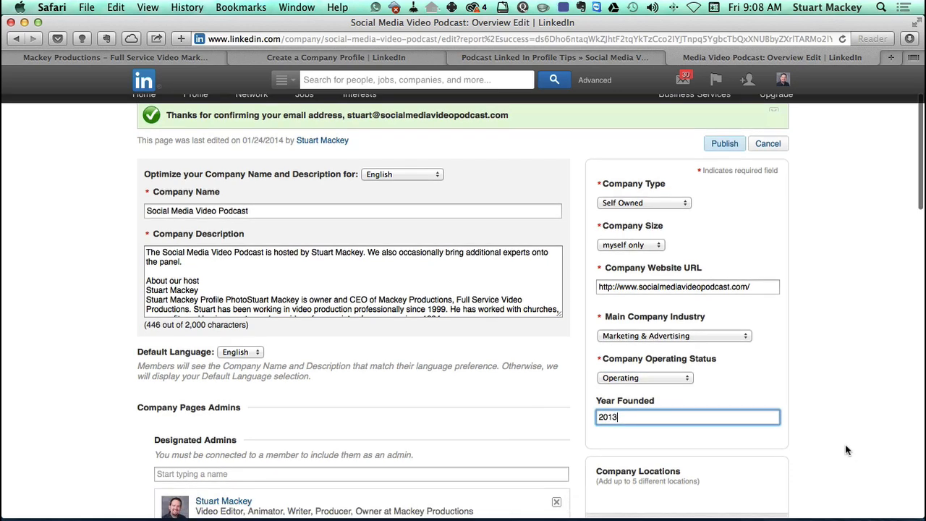
scroll(down, 3)
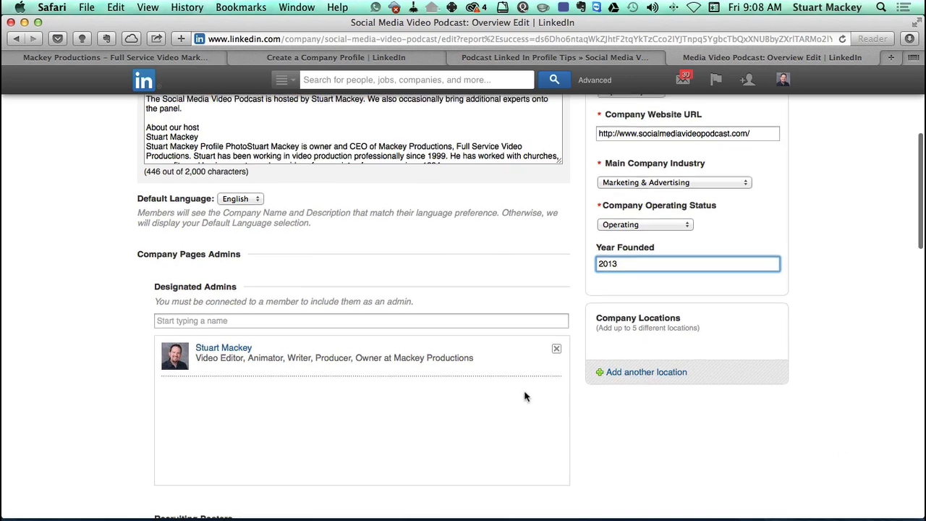
scroll(up, 3)
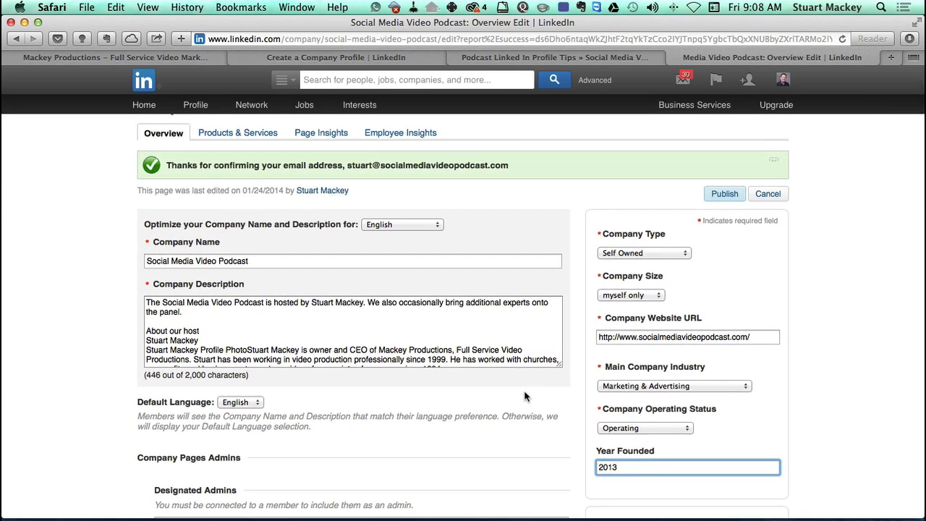
Step: Publish the company page and dismiss the 'You updated your Company Page' notice
click(723, 194)
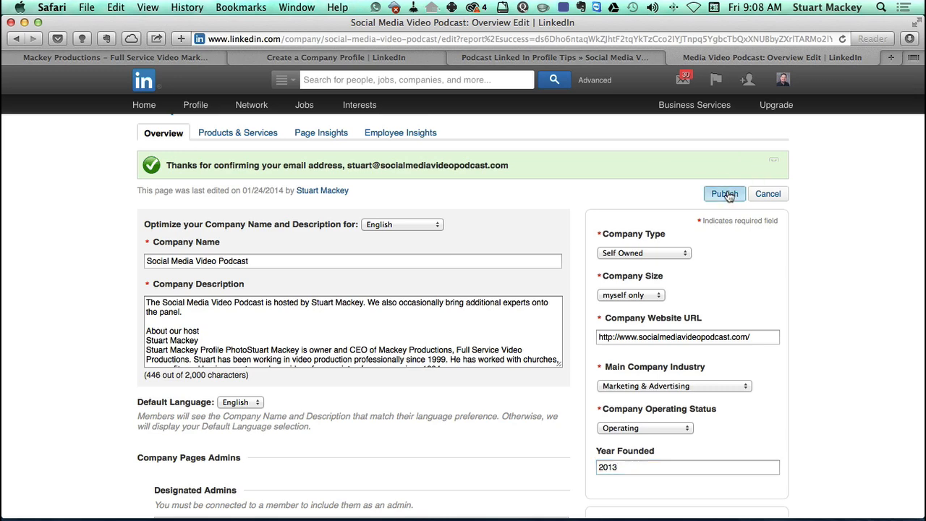
click(723, 194)
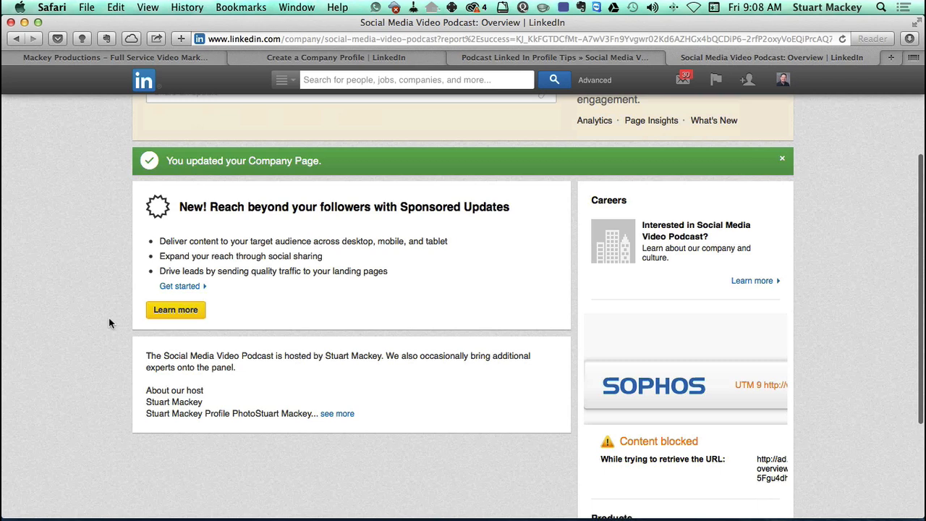
scroll(up, 3)
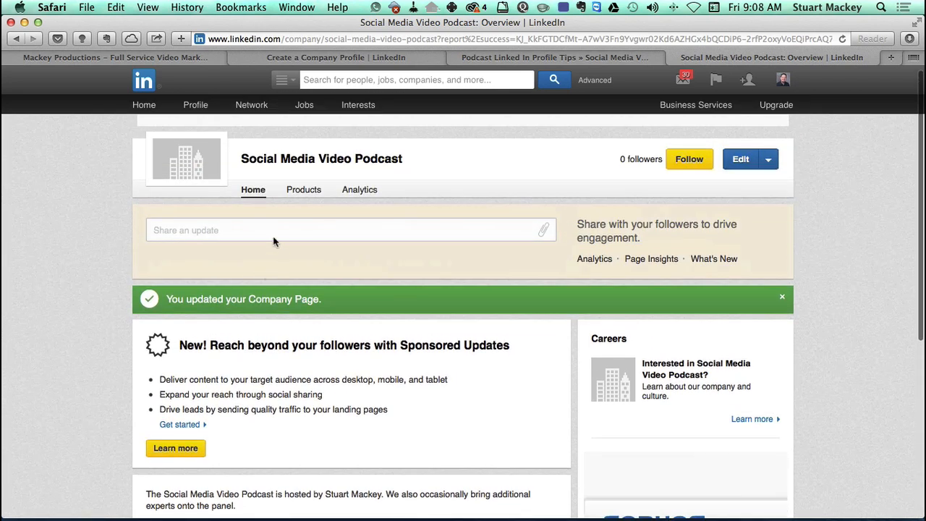
text(Social Media Video Podcast is on Linked In!)
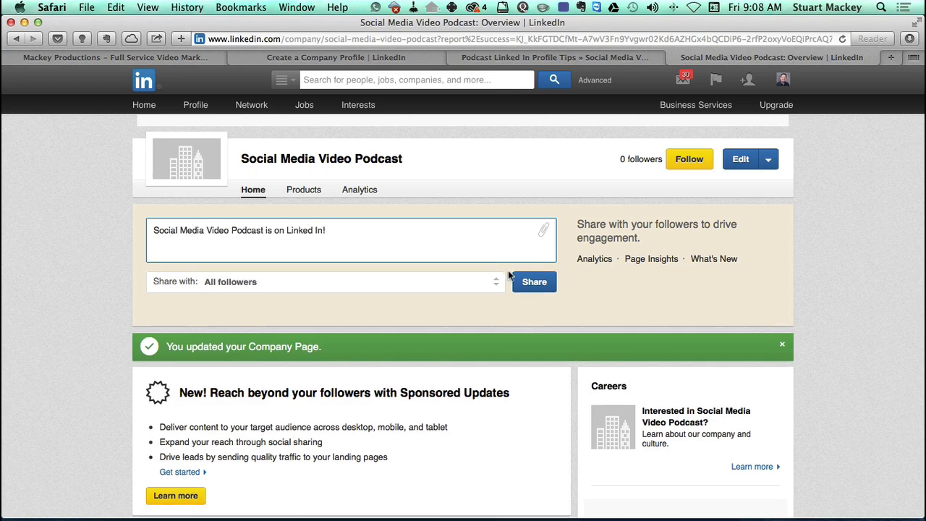
click(781, 344)
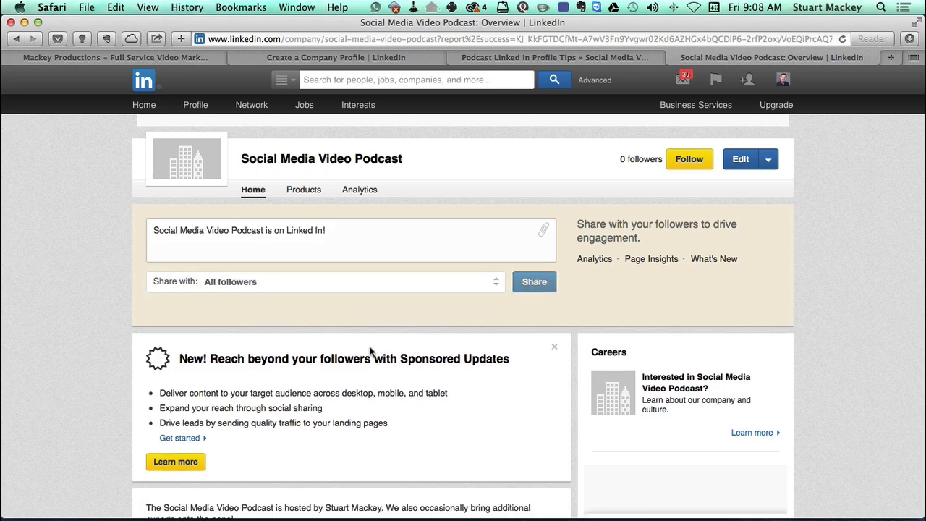
scroll(down, 3)
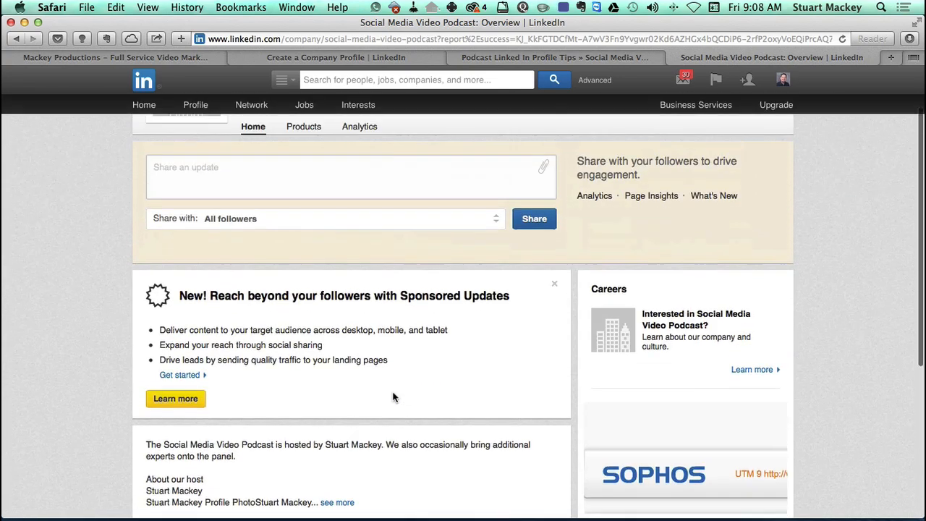
scroll(up, 3)
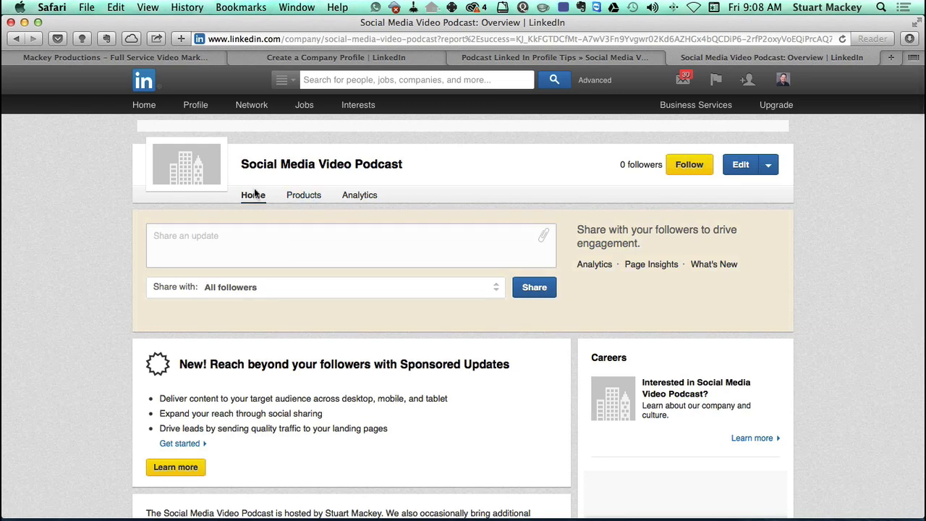
Step: Go to Products and use Get Started to open the product edit form
click(303, 193)
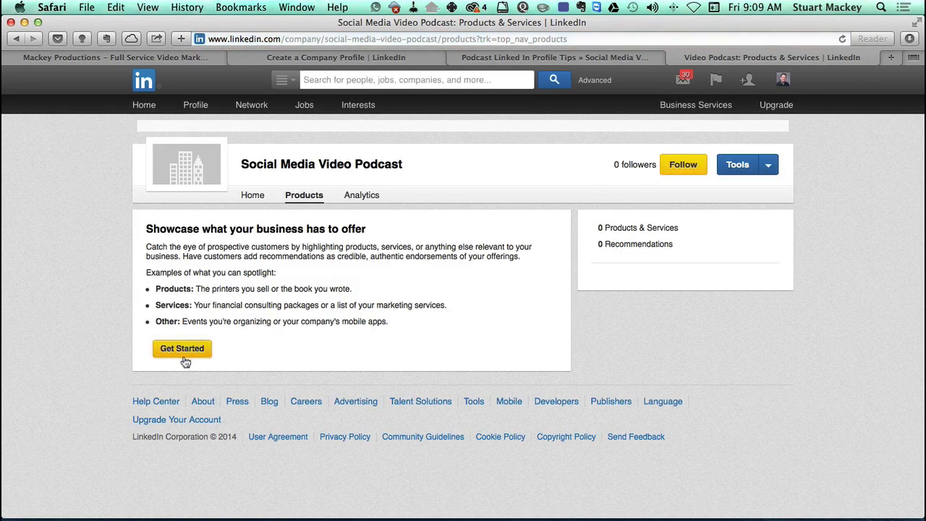
click(182, 347)
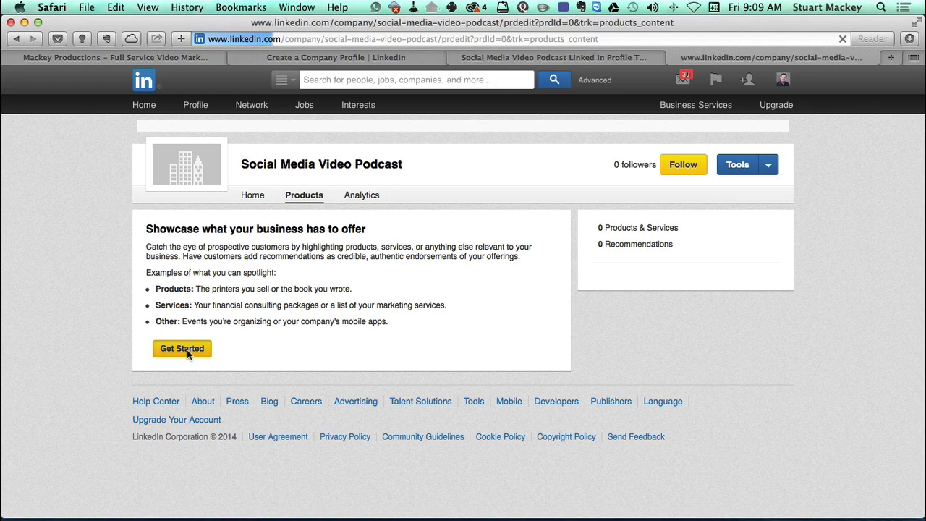
click(182, 347)
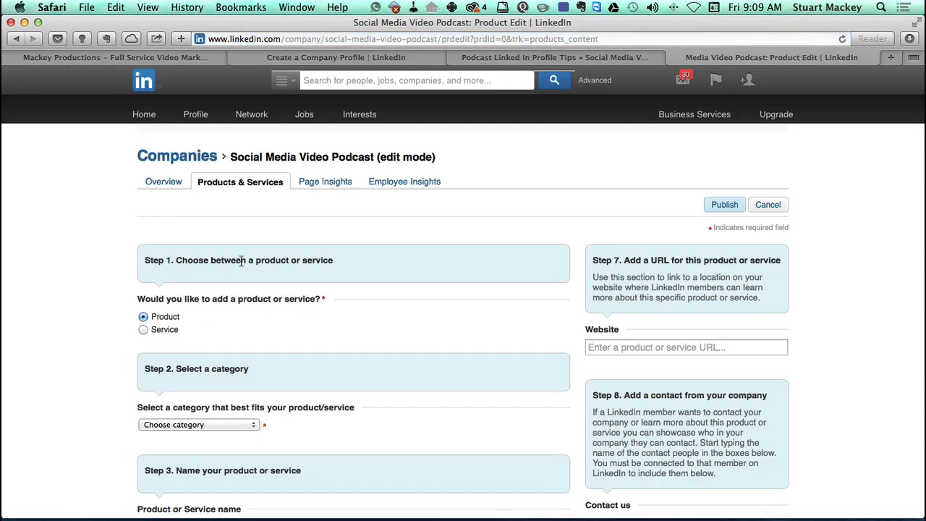
Step: Mark the entry a Marketing & Advertising service named Social Media Video Podcast with Stuart as contact
click(143, 330)
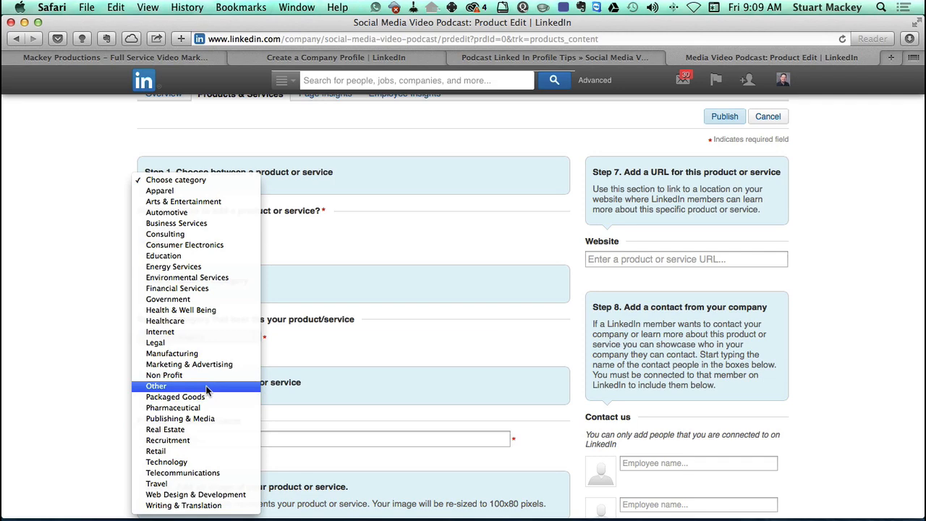
click(188, 364)
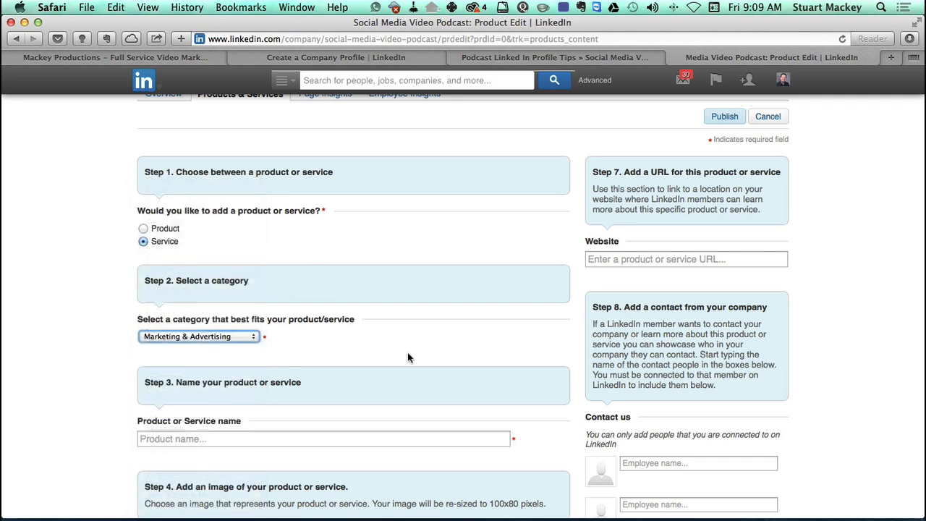
scroll(down, 3)
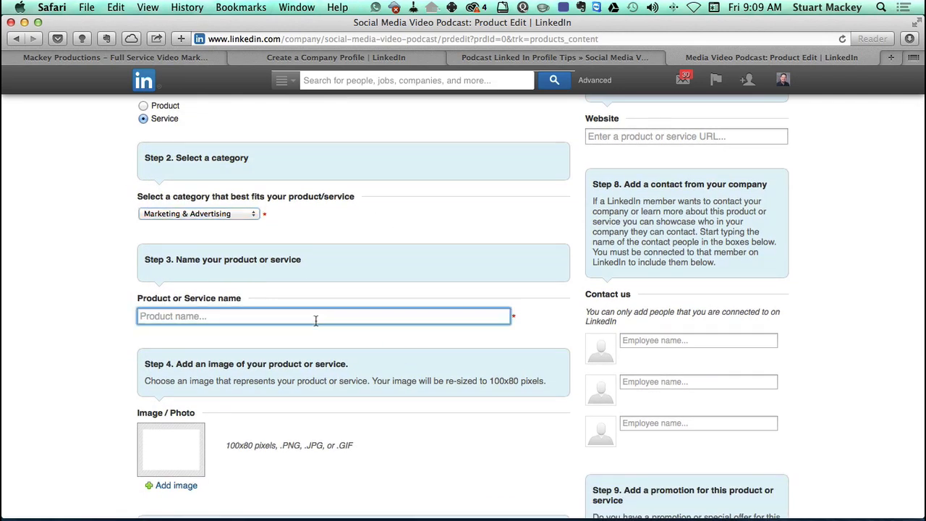
text(Social Media Vide)
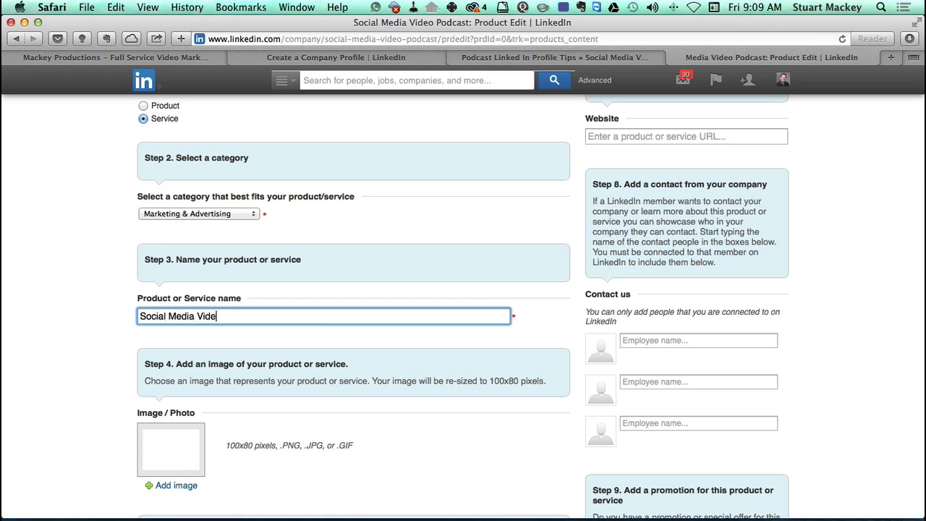
text(o Podcast)
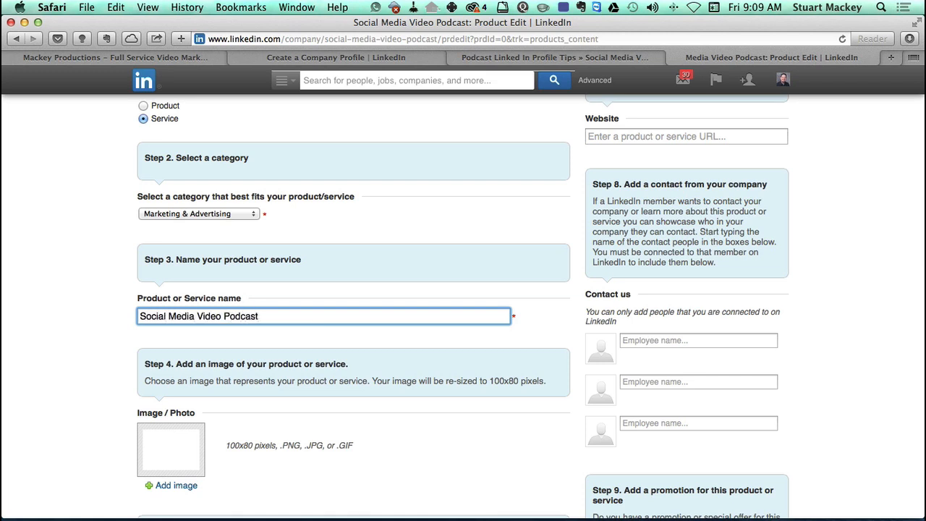
scroll(down, 3)
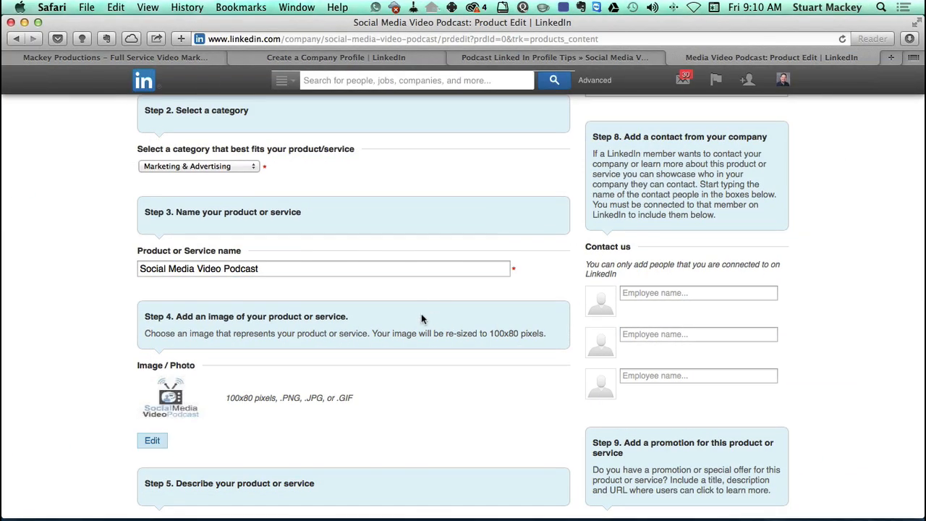
mouse_move(333, 412)
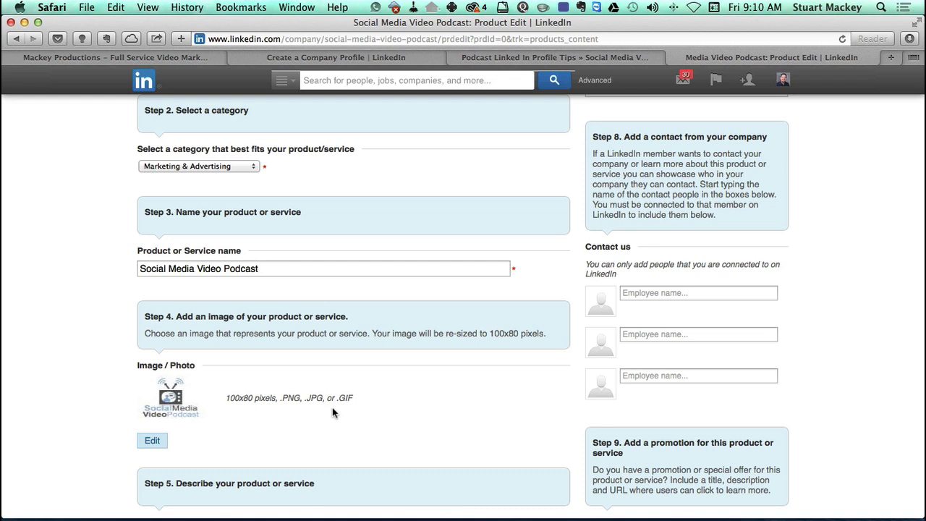
mouse_move(564, 322)
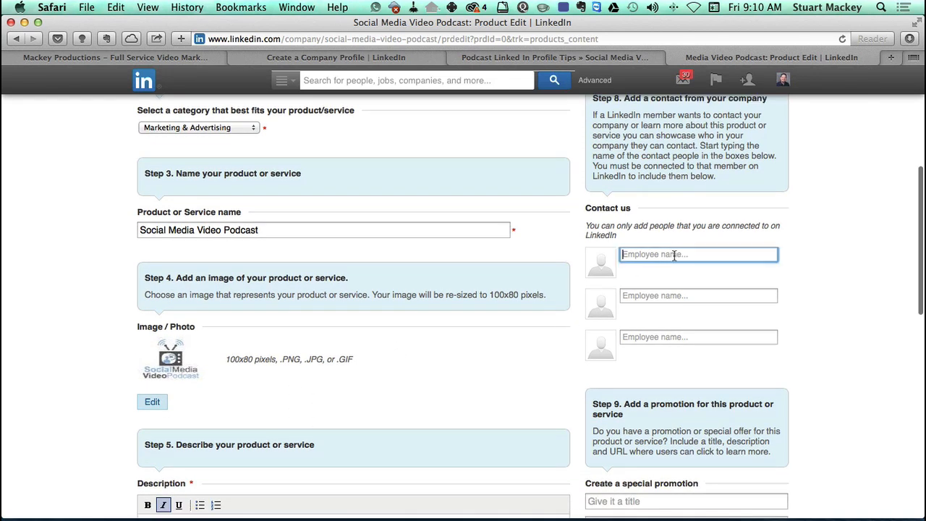
text(Stuart)
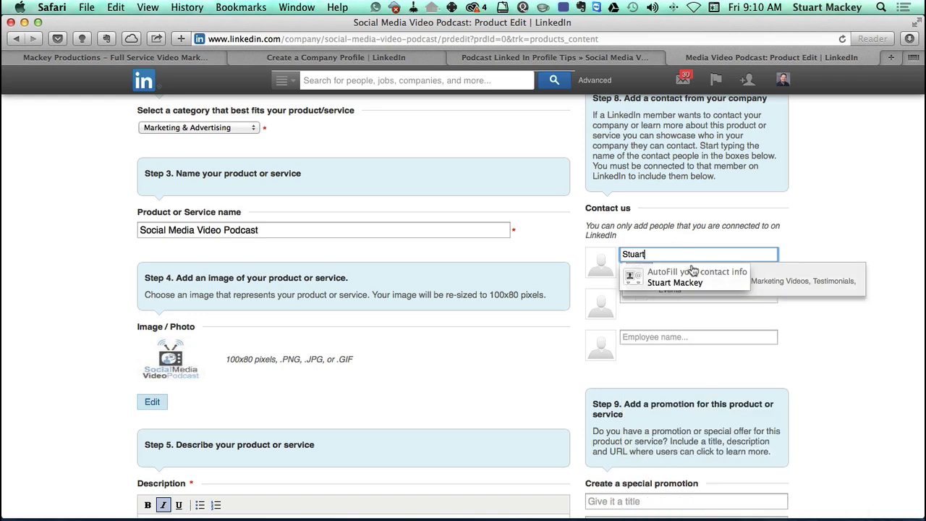
click(674, 282)
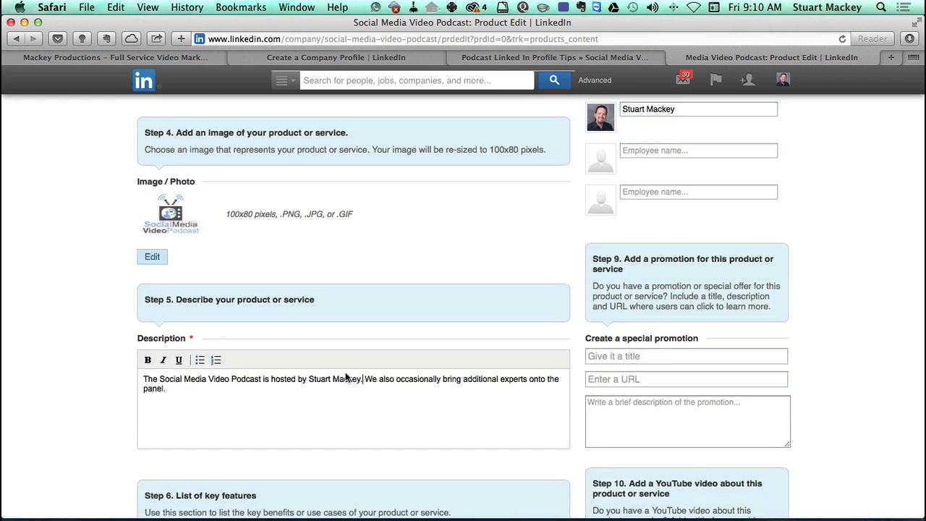
Step: Write the description 'You can subscribe via the website or iTunes'
scroll(down, 3)
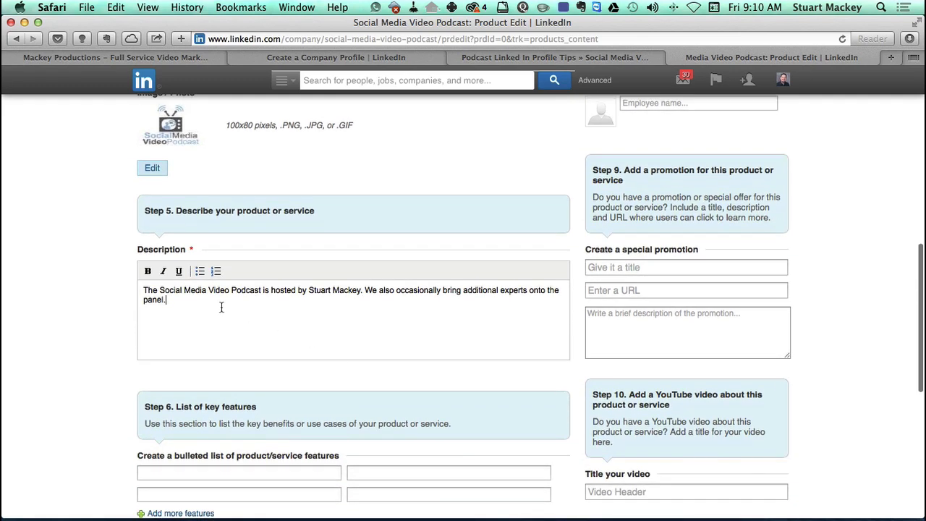
text(You can)
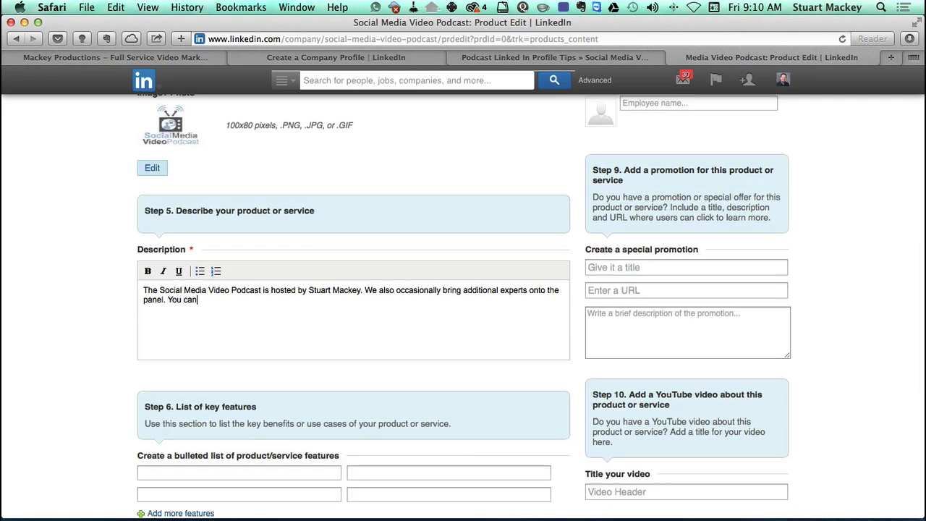
text(subscrip)
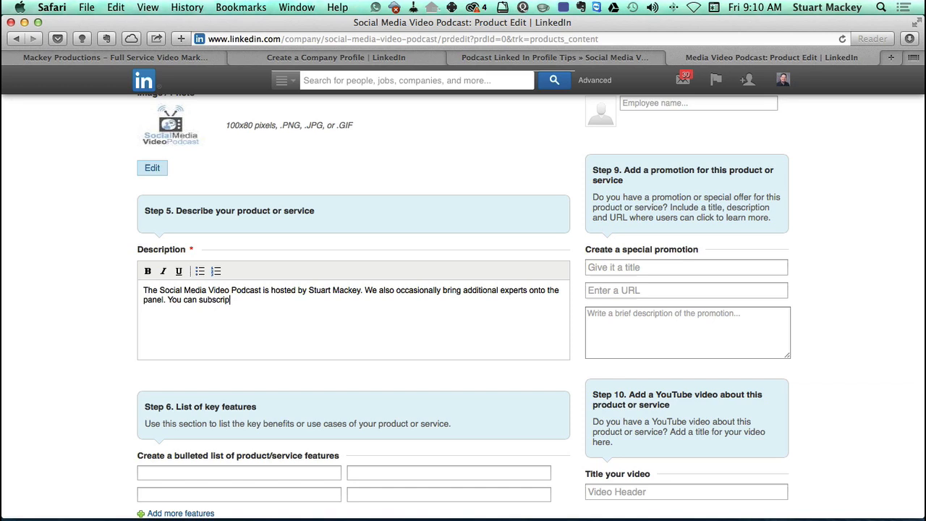
text(be via t)
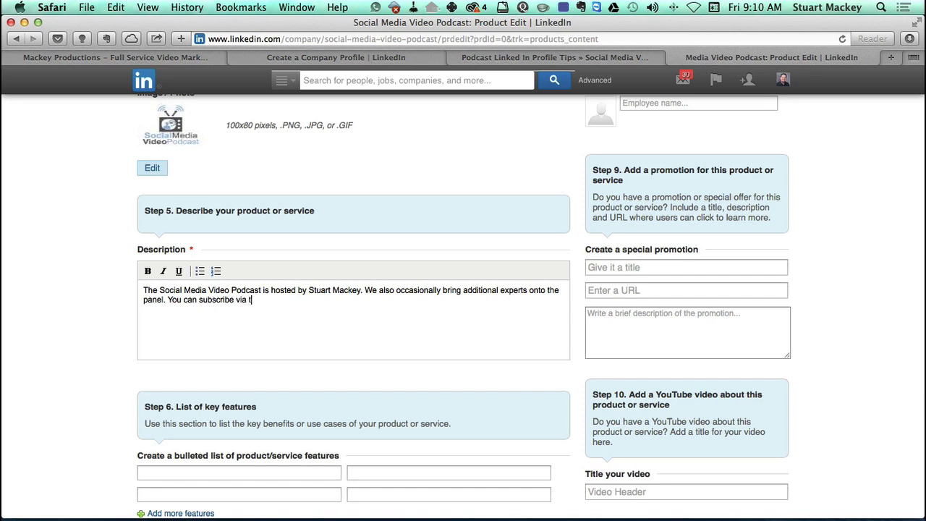
text(he website)
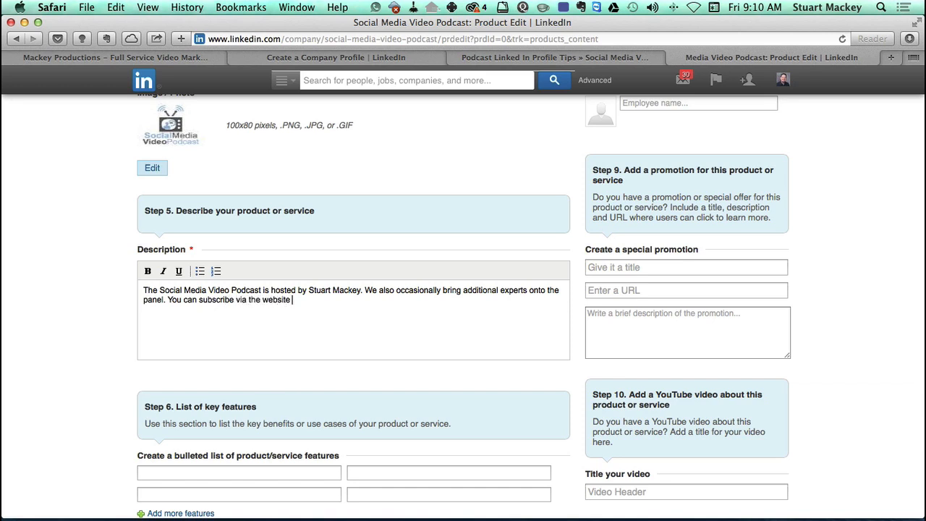
text(or iTunes)
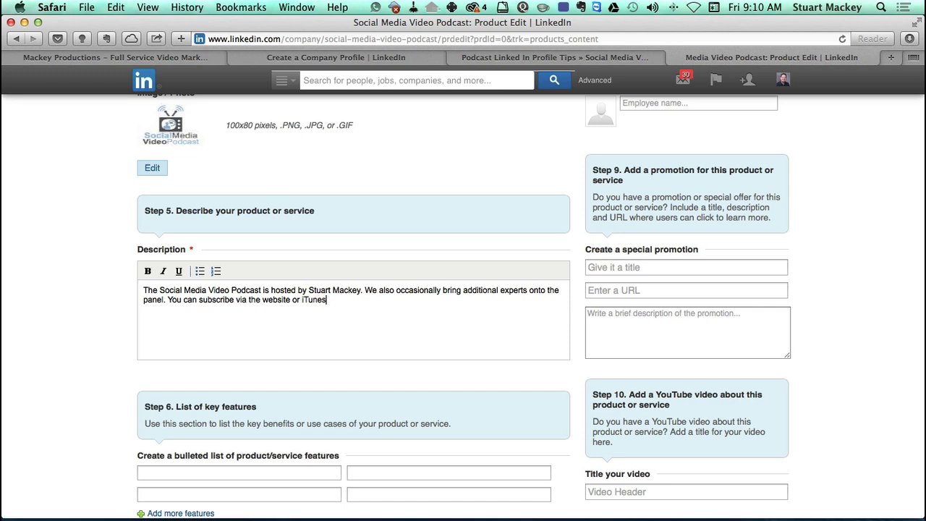
scroll(down, 3)
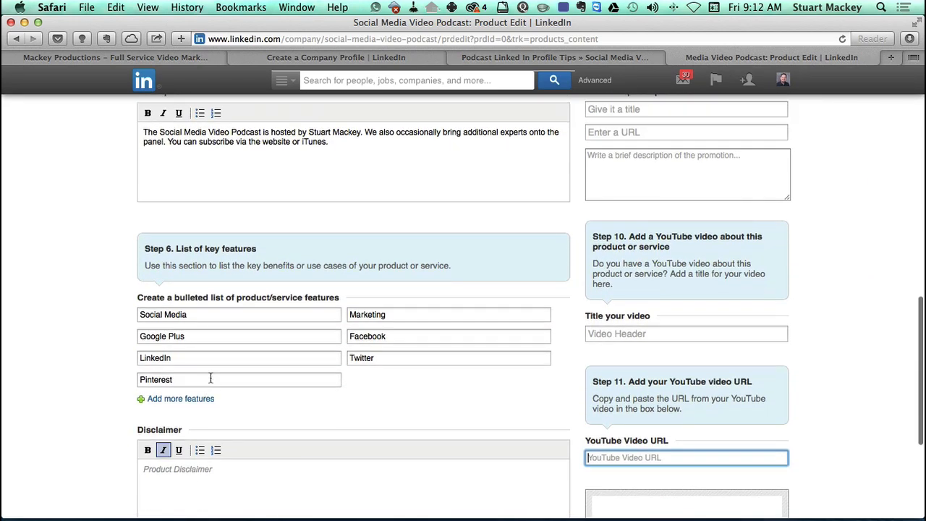
Step: Add Youtube as the sixth key feature and title the trailer video with its YouTube link
click(449, 379)
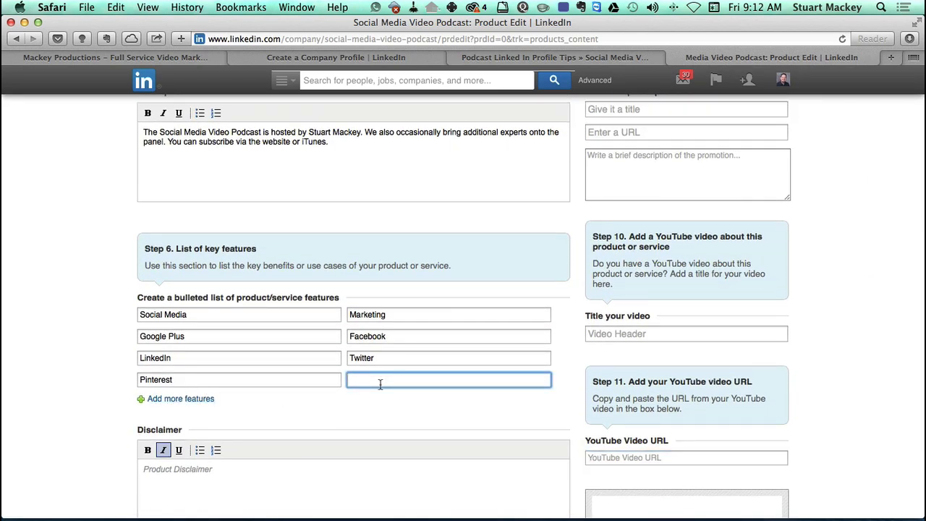
text(Youtube)
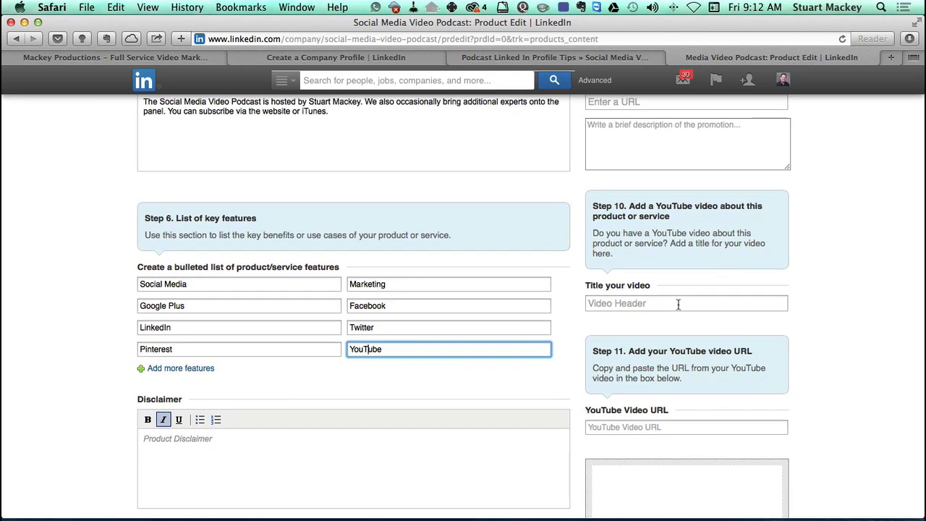
click(685, 304)
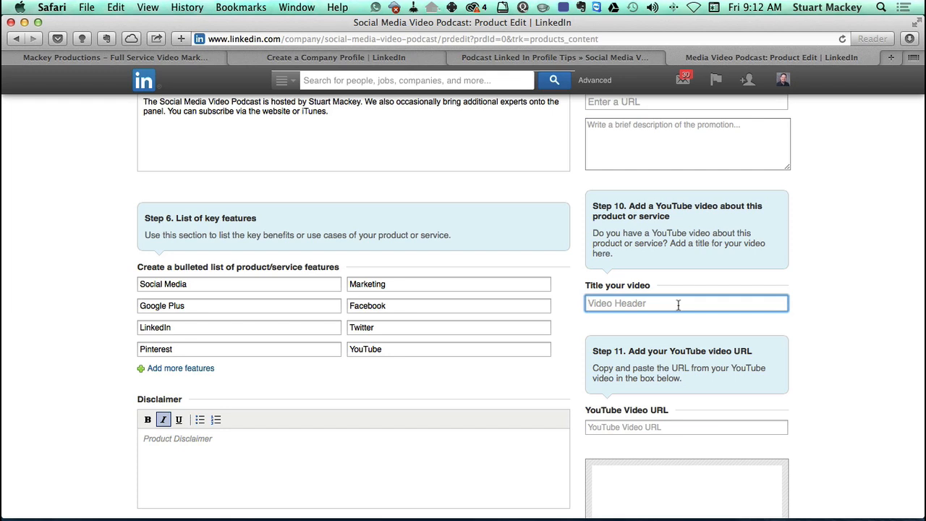
text(Social Media Video Podcast Trailer)
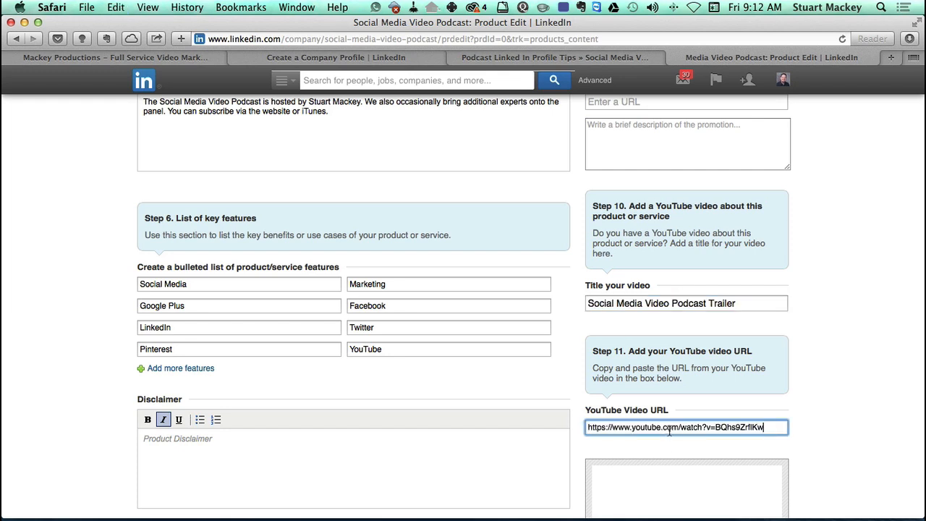
scroll(down, 3)
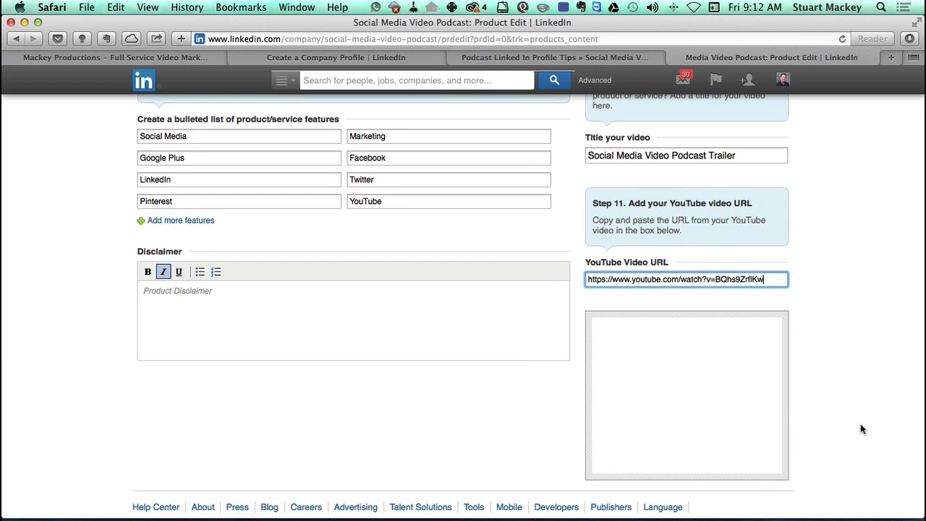
scroll(up, 3)
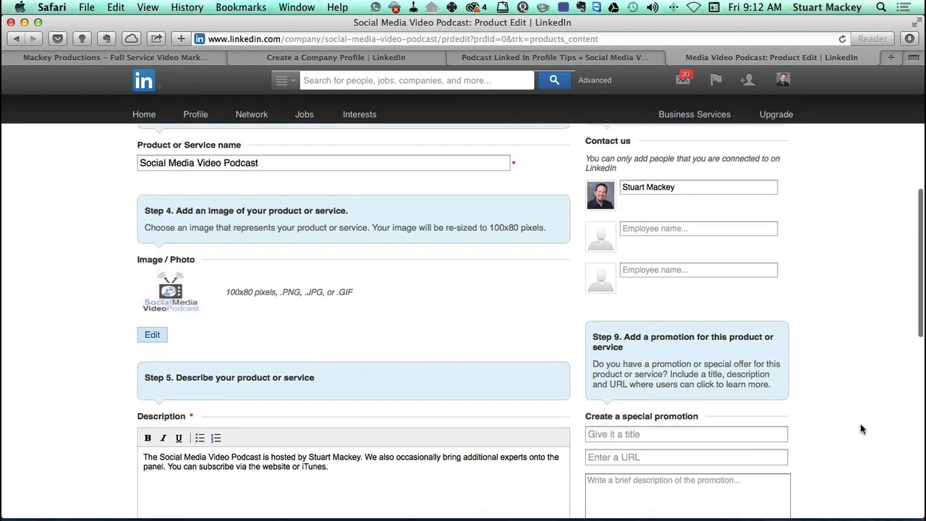
Step: Publish the service entry and check it appears under the company's Services section
scroll(up, 3)
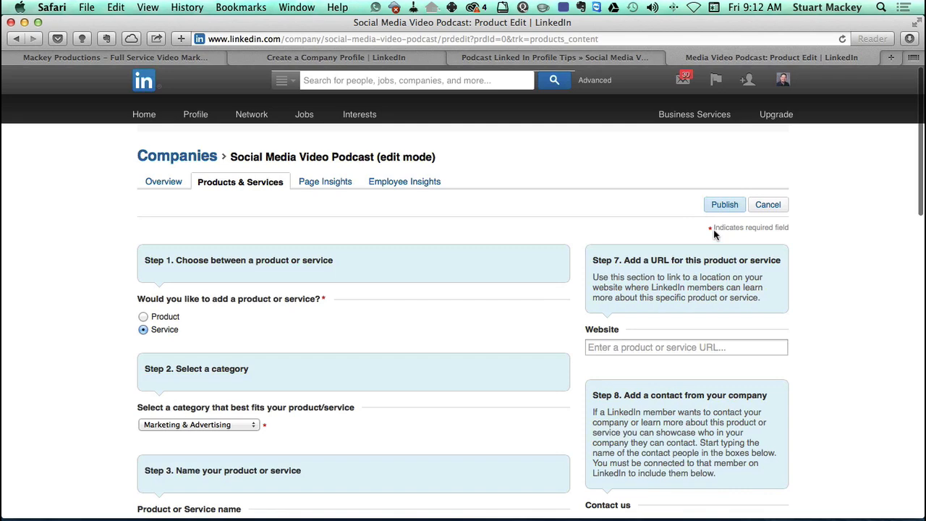
click(723, 204)
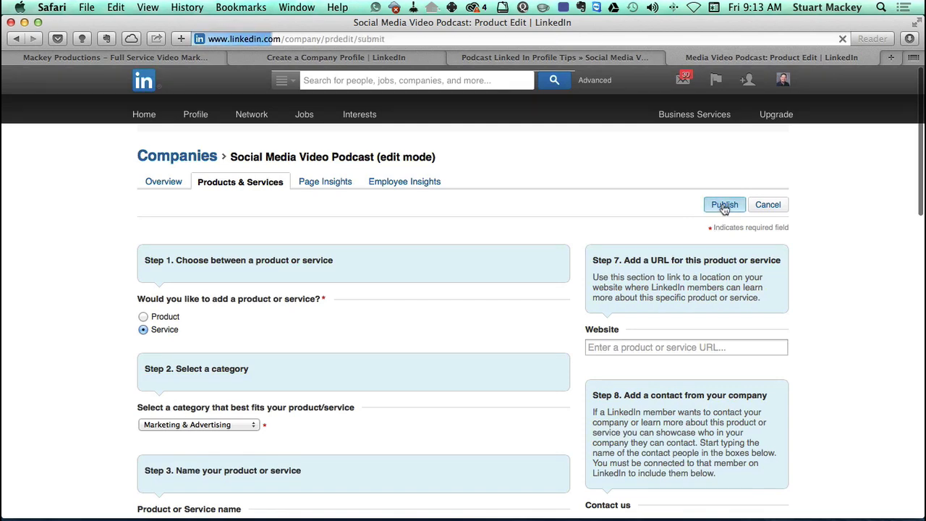
click(723, 204)
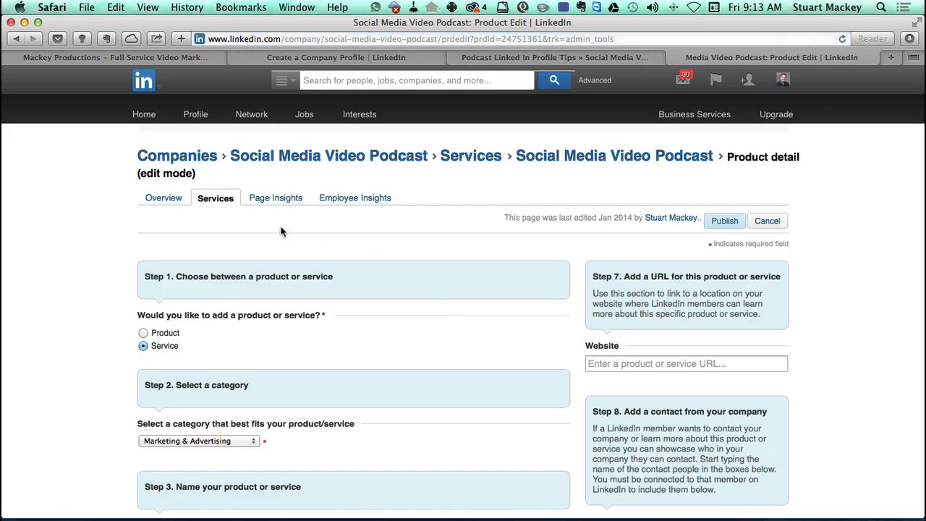
mouse_move(220, 210)
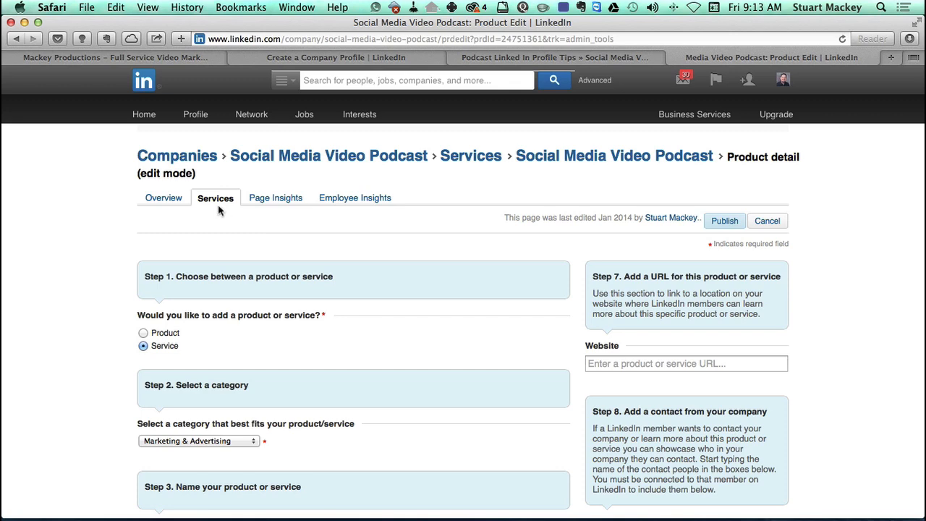
scroll(down, 3)
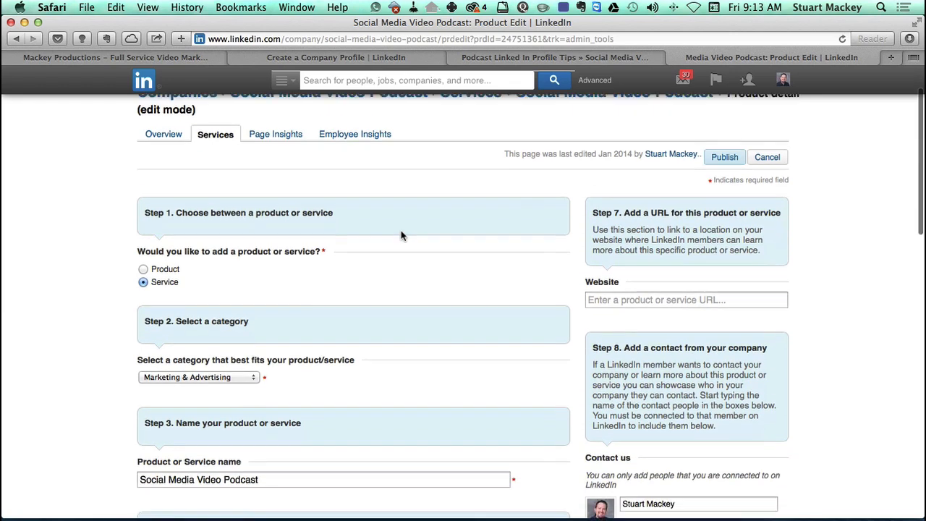
scroll(down, 3)
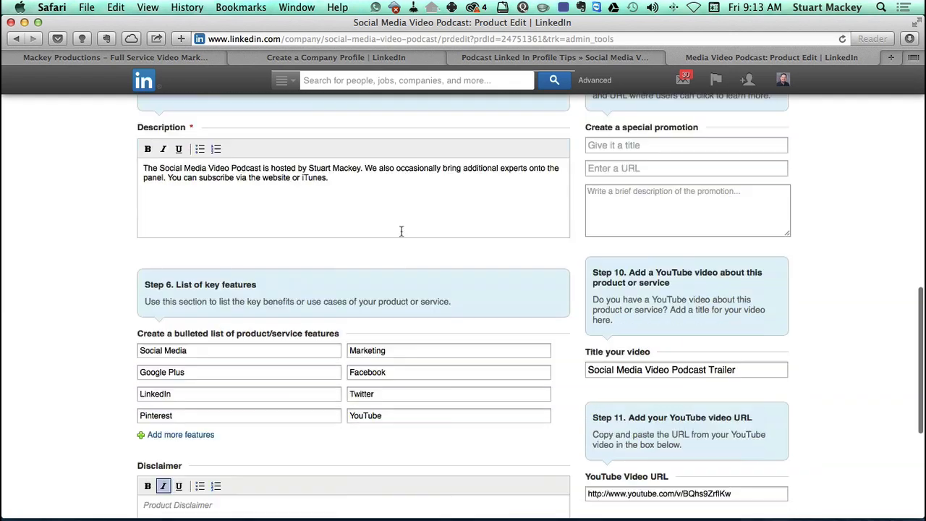
scroll(up, 3)
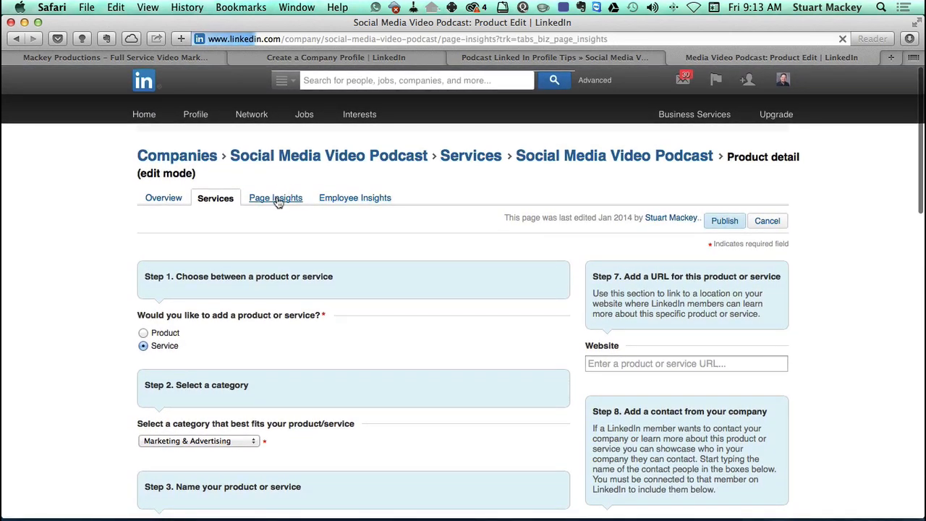
Step: Review Page Insights showing zero views, visitors and clicks, check the Tools menu, and return via the logo
click(275, 197)
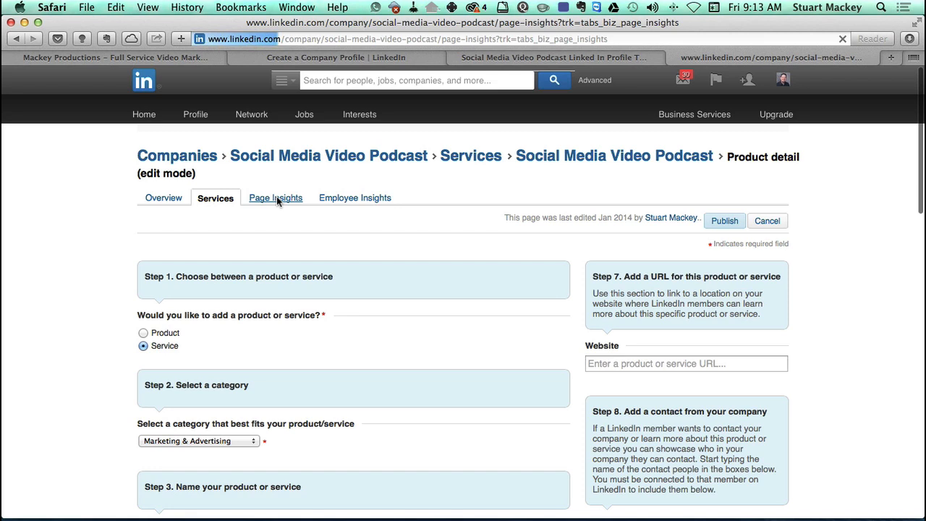
click(275, 197)
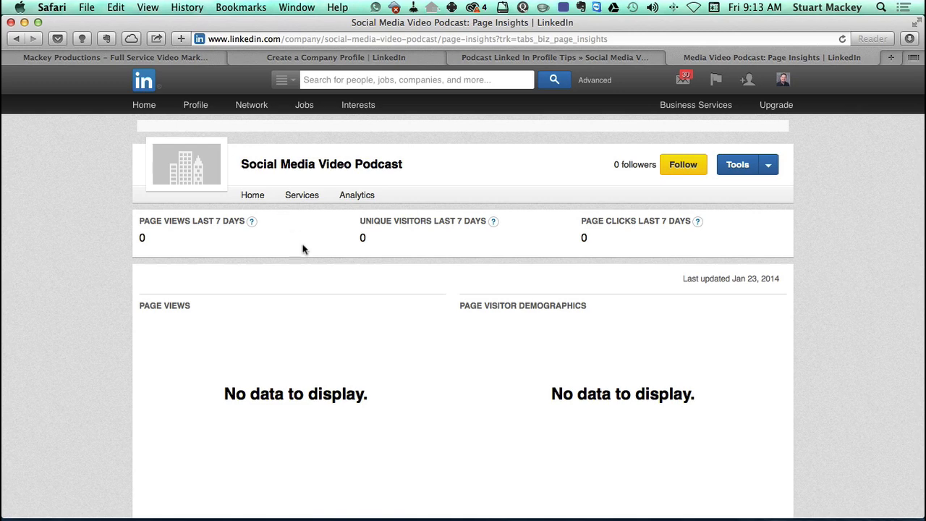
mouse_move(362, 208)
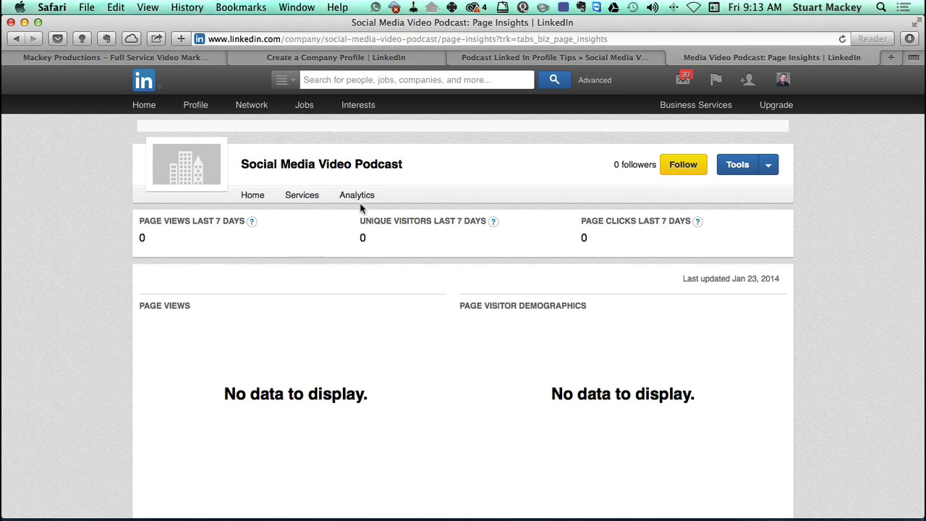
mouse_move(434, 224)
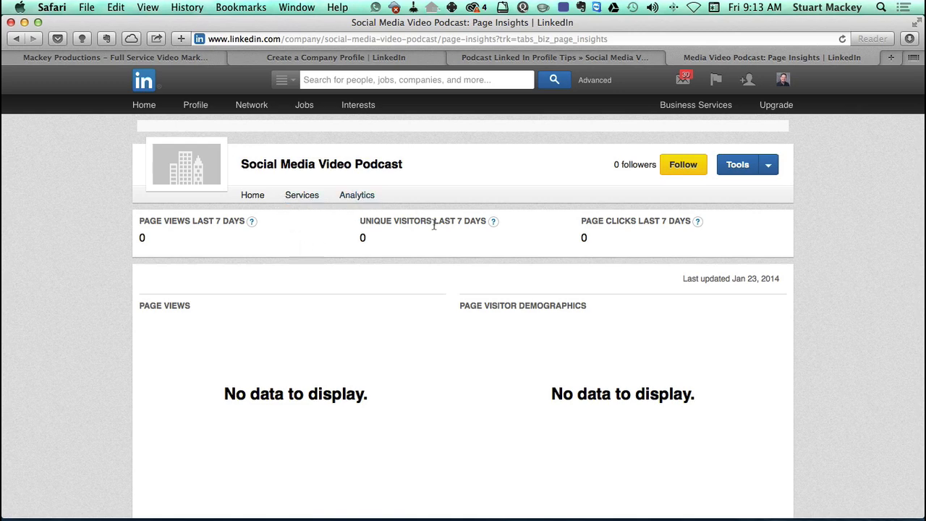
click(767, 165)
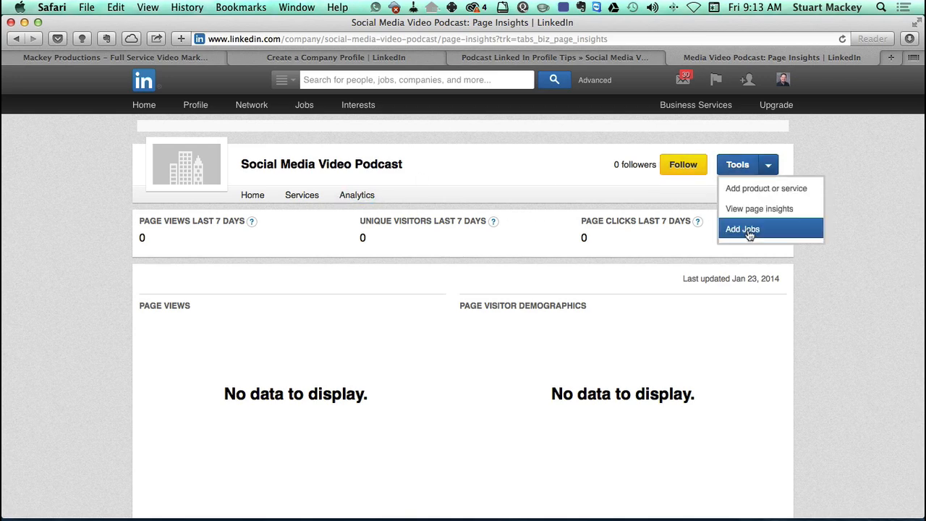
mouse_move(736, 234)
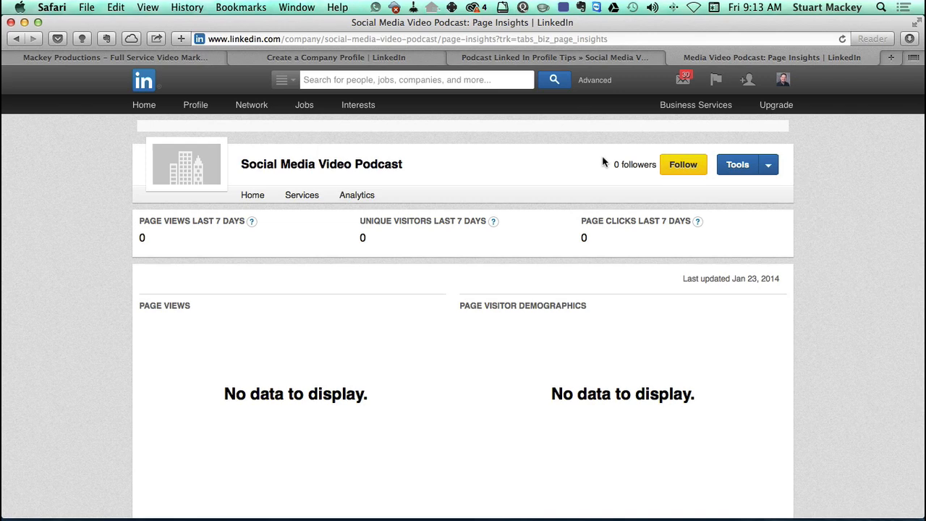
click(185, 165)
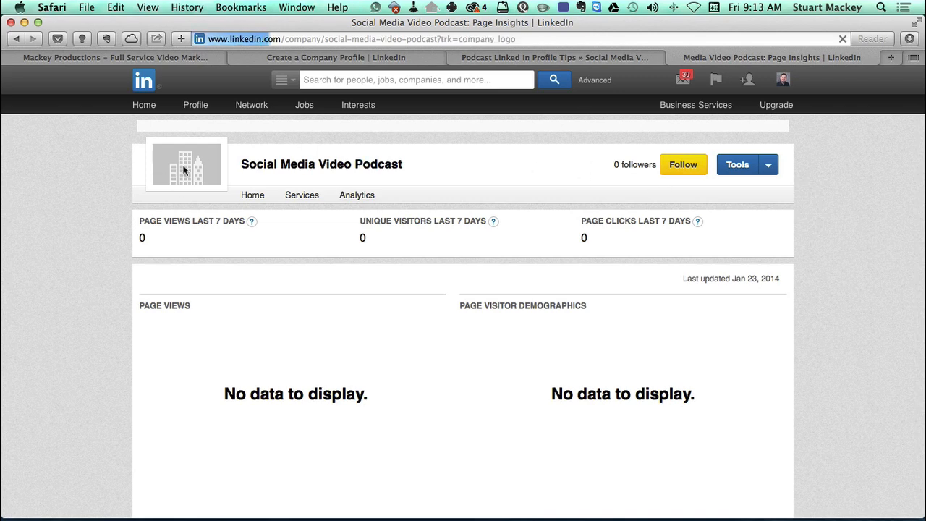
Step: Show the company page overview, then switch to the 'Podcast Linked In Profile Tips' blog post
click(253, 193)
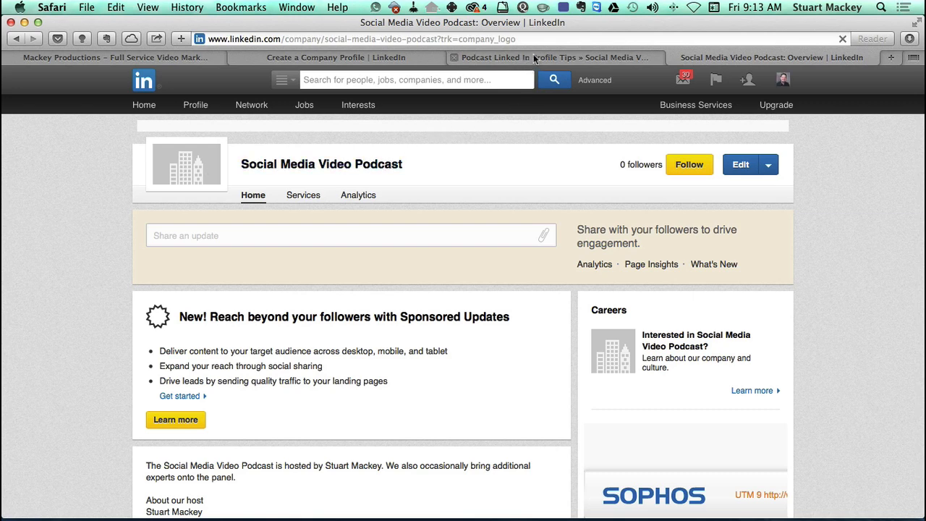
click(555, 58)
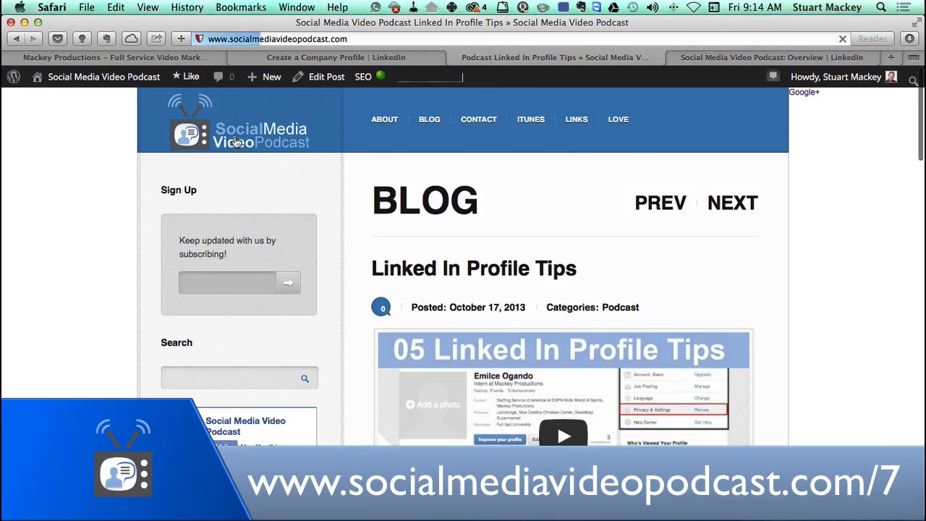
mouse_move(46, 353)
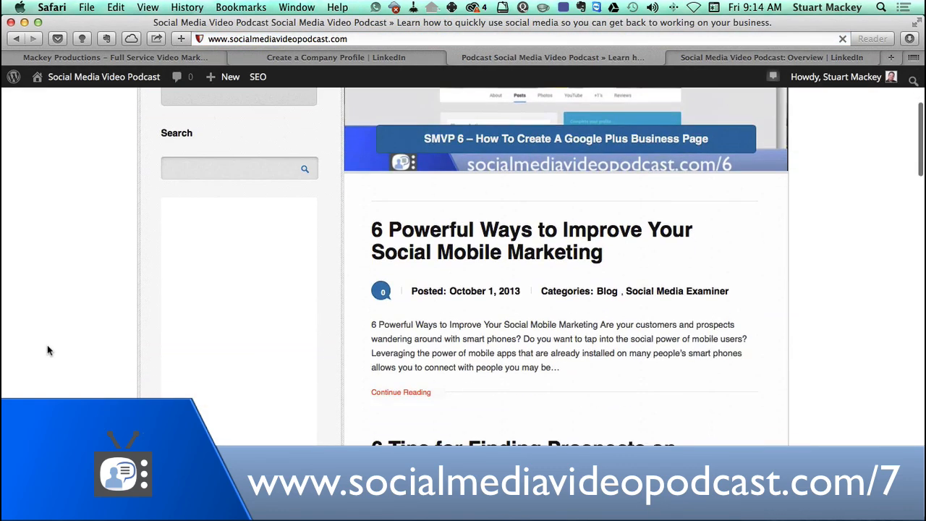
Step: Scroll down the podcast site's home page through the recent blog post listing
scroll(down, 3)
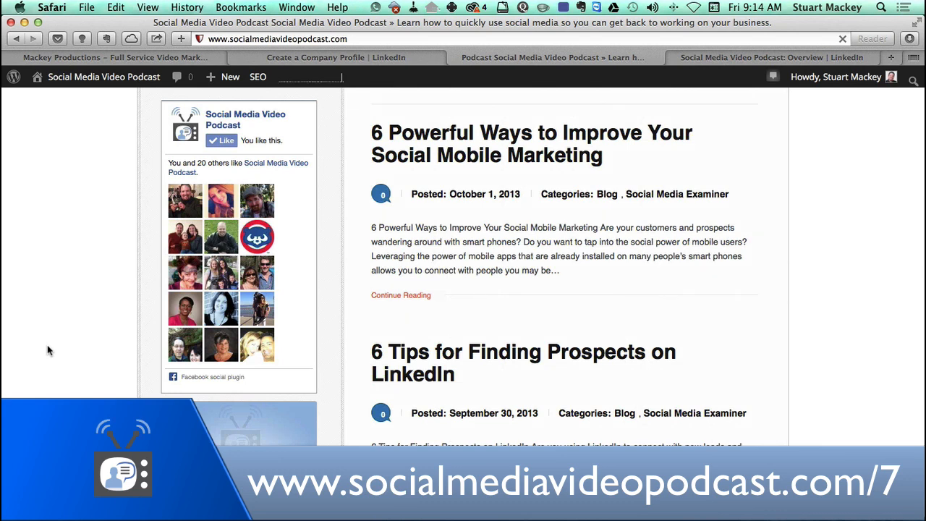